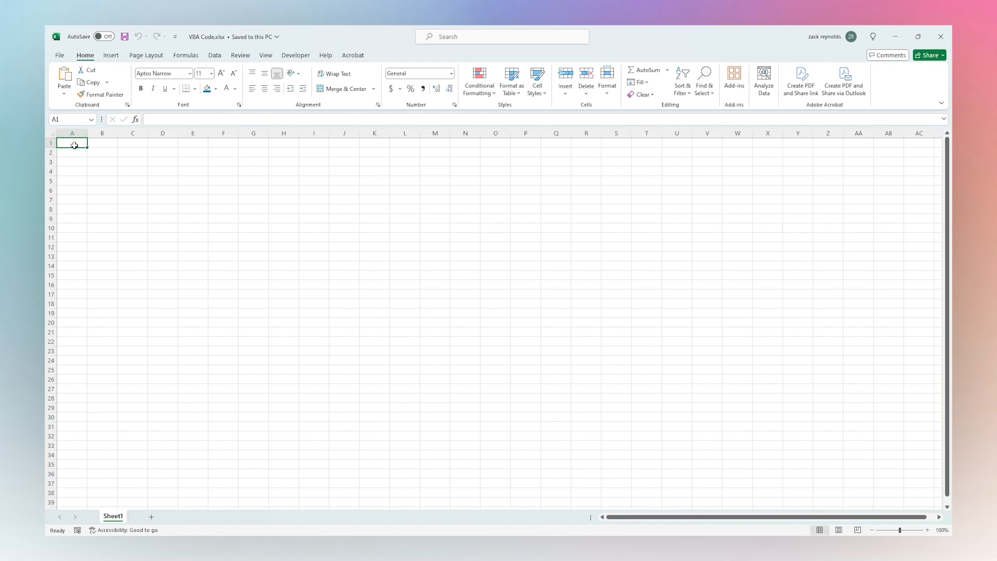
Go into Excel's Options from the File menu.
{"action": "left_click", "coordinate": [295, 55]}
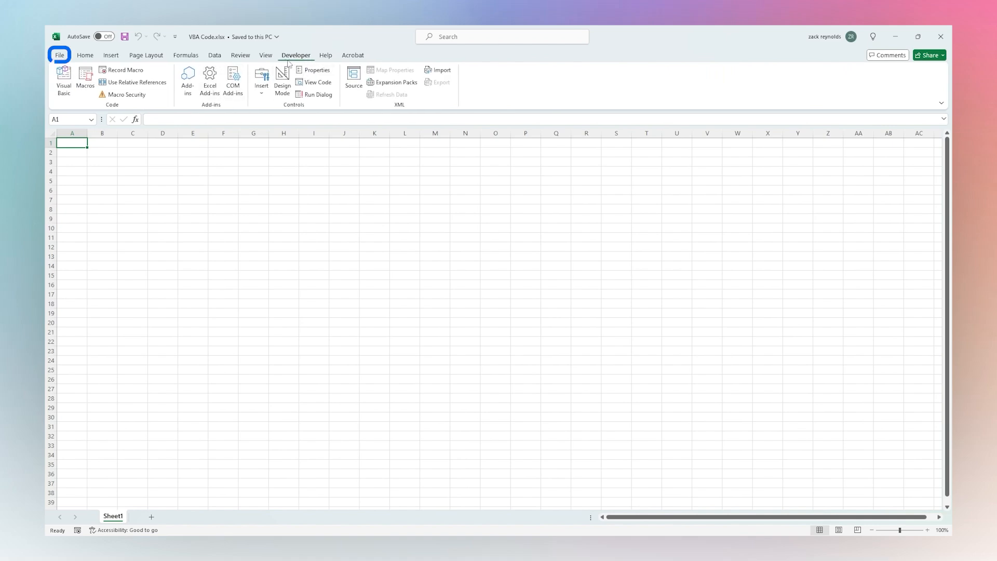
{"action": "left_click", "coordinate": [58, 55]}
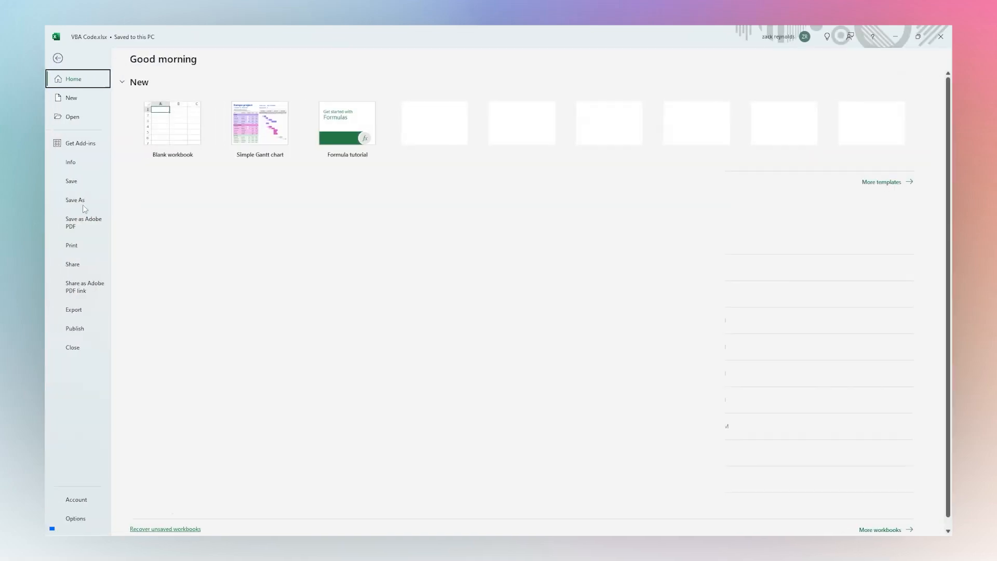
{"action": "left_click", "coordinate": [74, 518]}
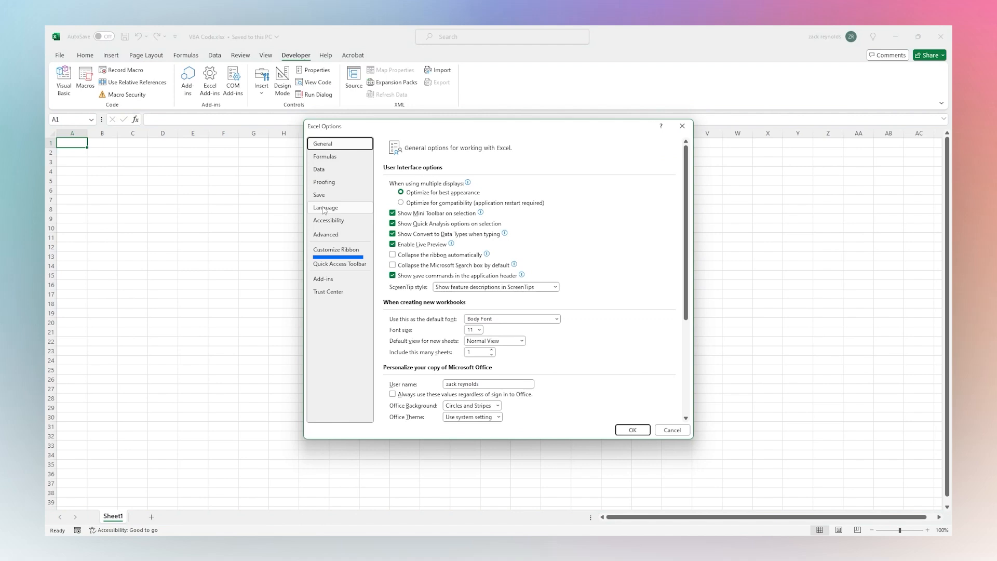
Tick Developer under Main Tabs in Customize Ribbon and confirm.
{"action": "left_click", "coordinate": [336, 249]}
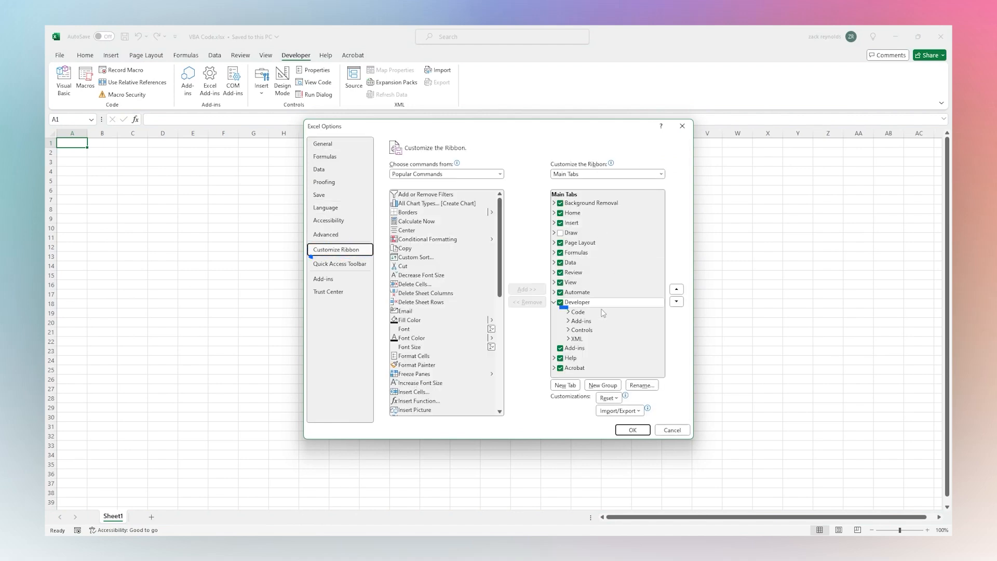
{"action": "left_click", "coordinate": [577, 302]}
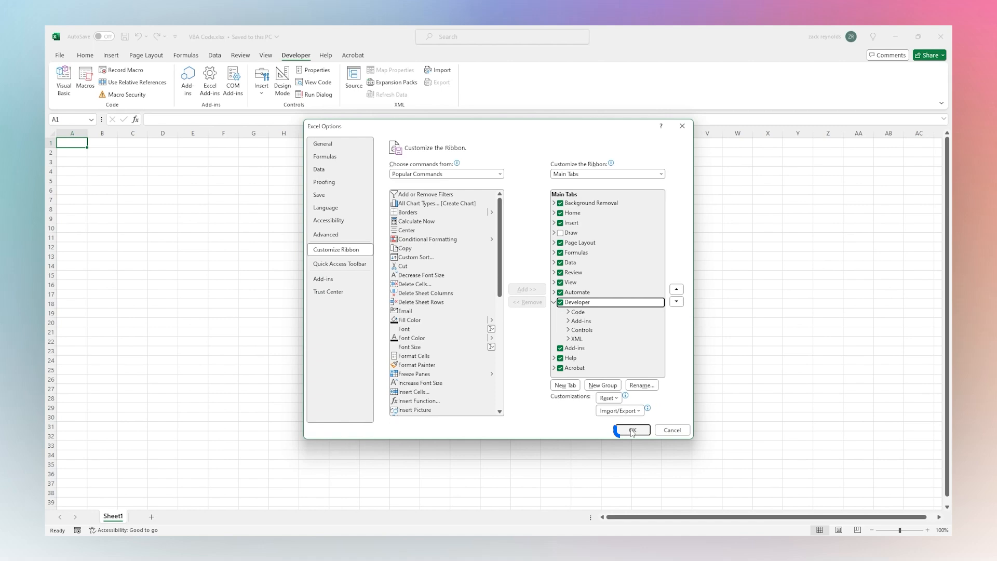
{"action": "left_click", "coordinate": [631, 430]}
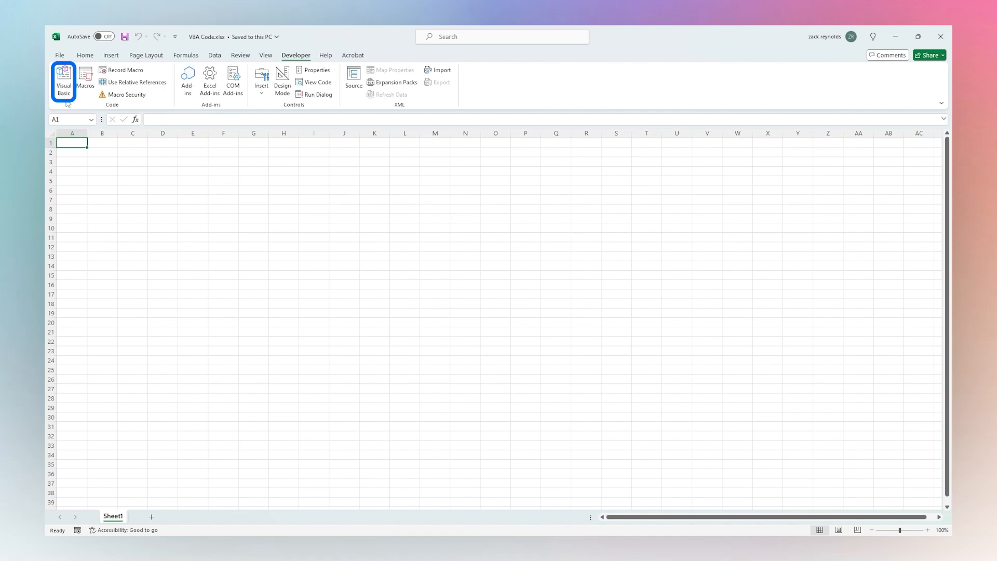
Launch the Visual Basic editor and insert a new code module.
{"action": "left_click", "coordinate": [63, 81]}
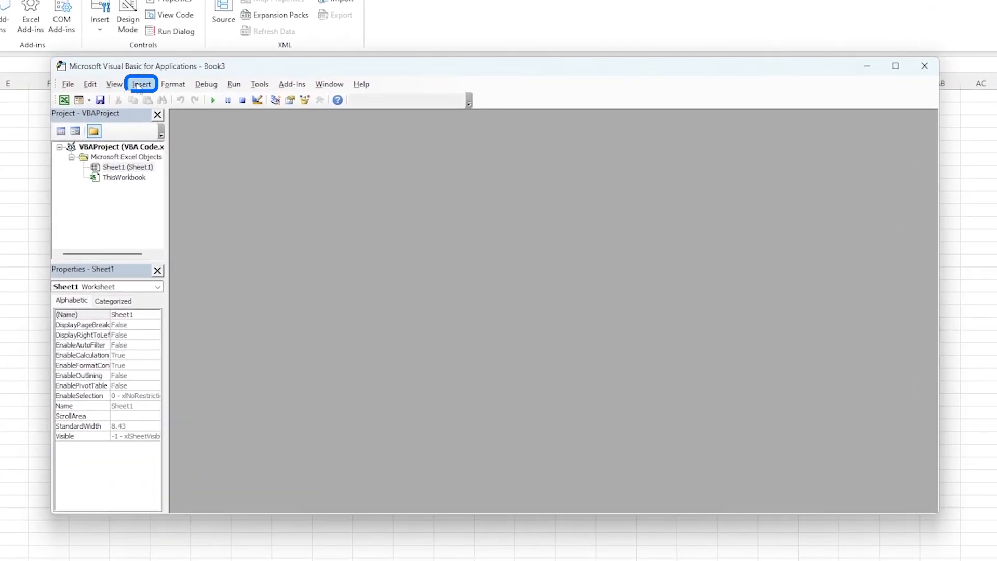
{"action": "left_click", "coordinate": [141, 83]}
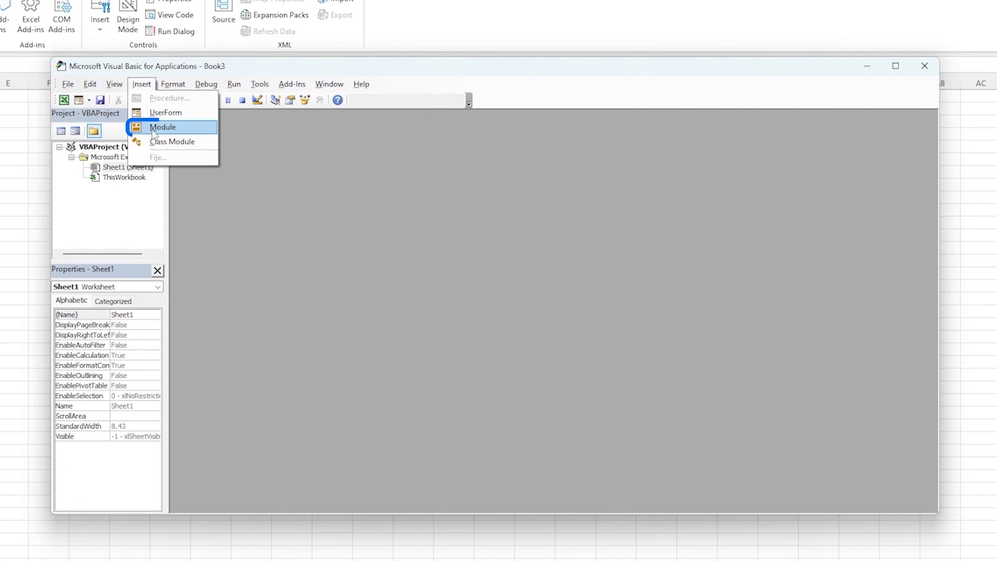
{"action": "left_click", "coordinate": [163, 127]}
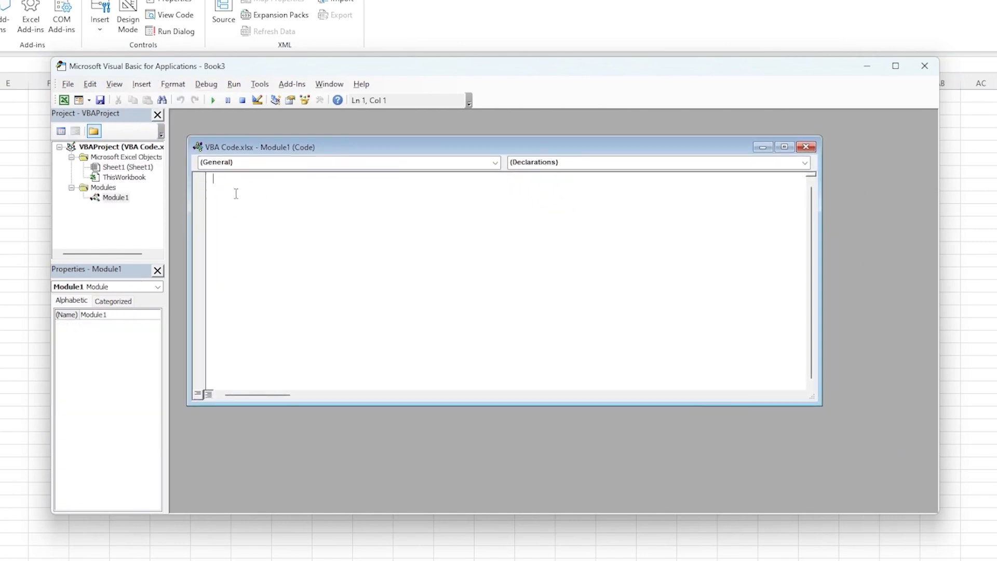
{"action": "mouse_move", "coordinate": [324, 196]}
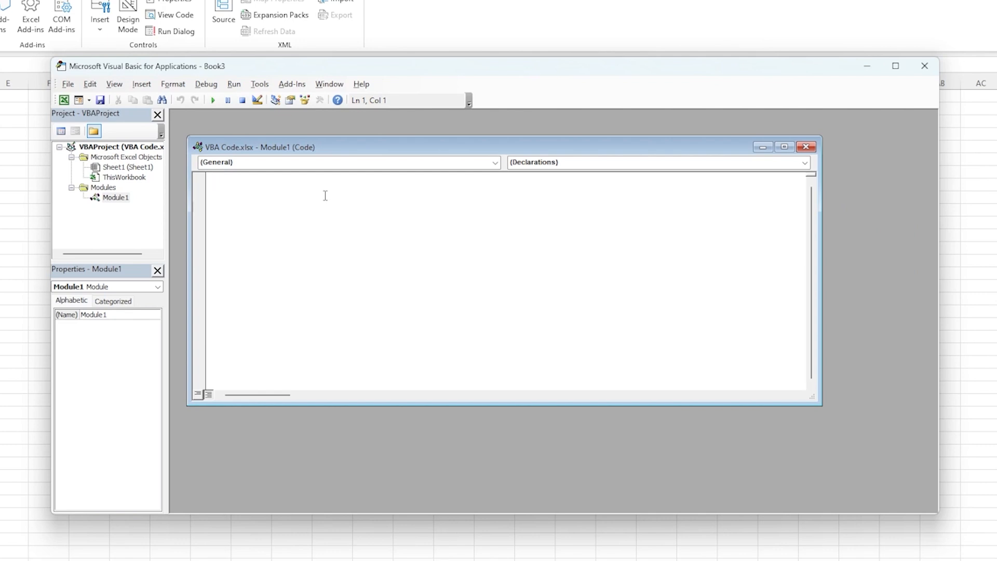
Write Sub InsertText() with Range("C4").Value = "Hello World".
{"action": "type", "text": "Sub"}
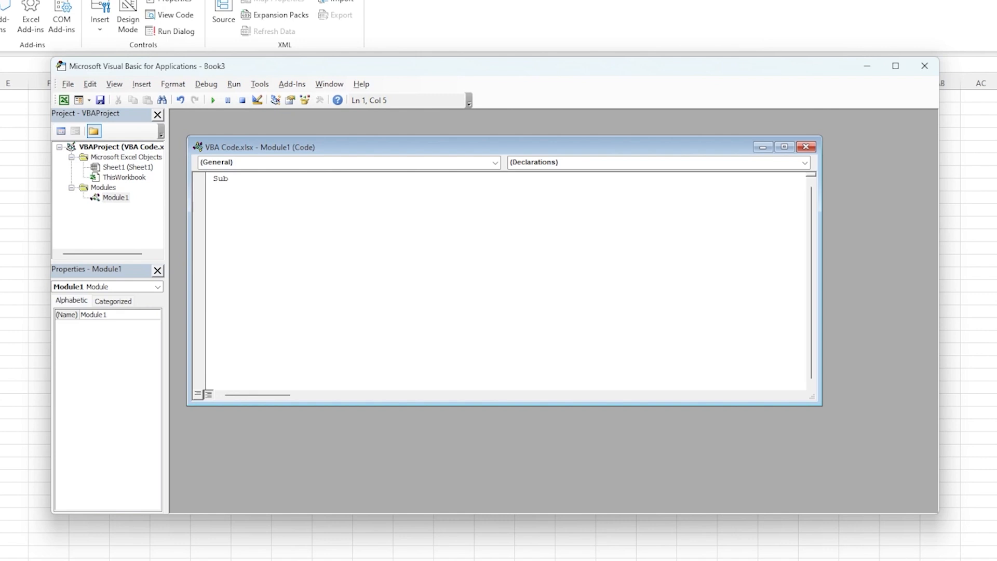
{"action": "type", "text": "Insert"}
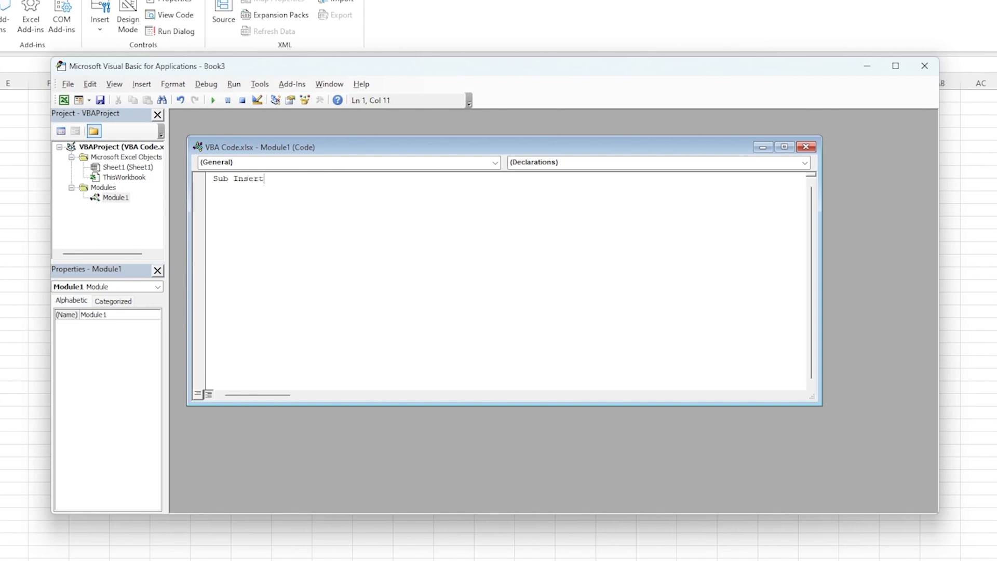
{"action": "type", "text": "Text()"}
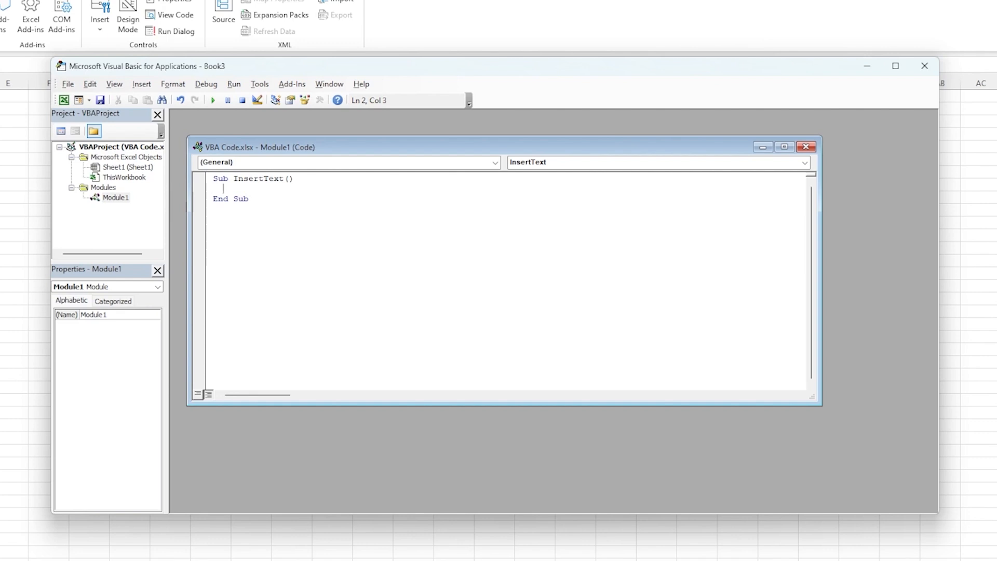
{"action": "type", "text": "Range"}
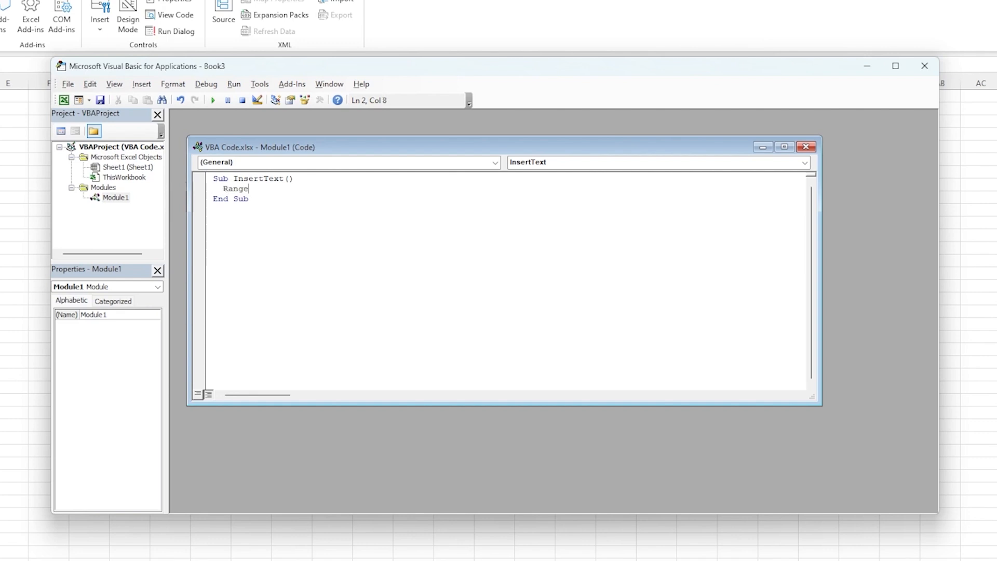
{"action": "type", "text": "(\"C"}
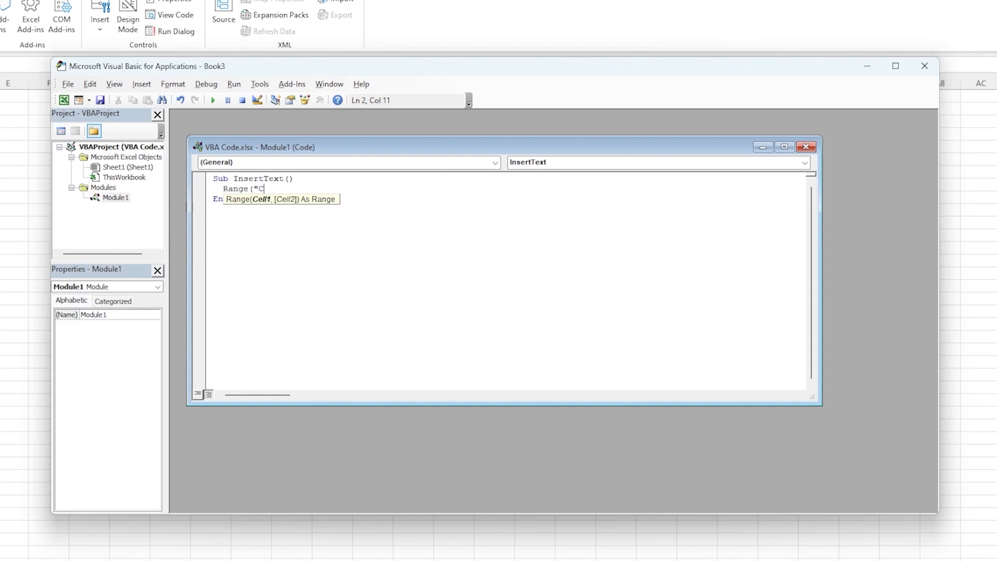
{"action": "type", "text": "4\").V"}
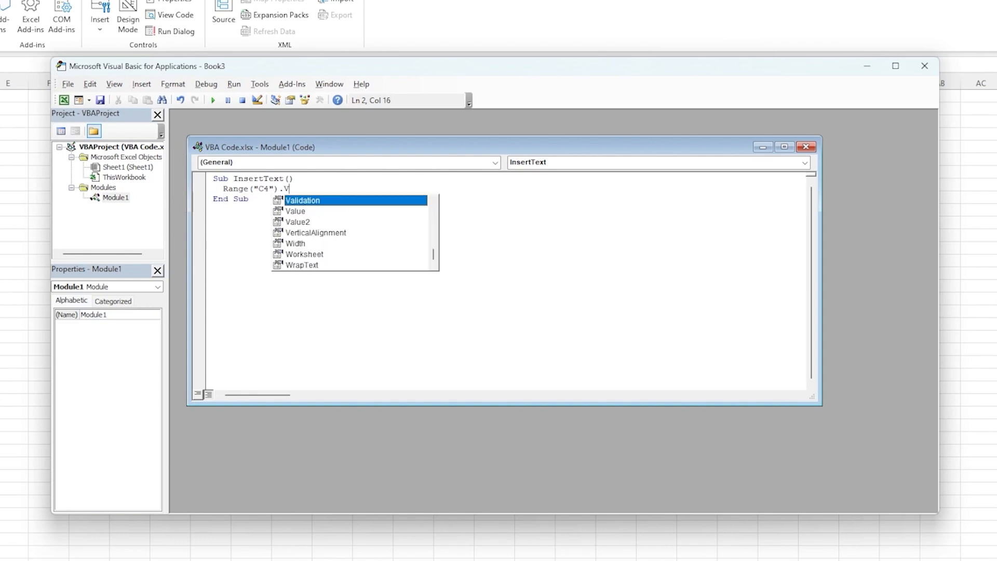
{"action": "type", "text": "alue"}
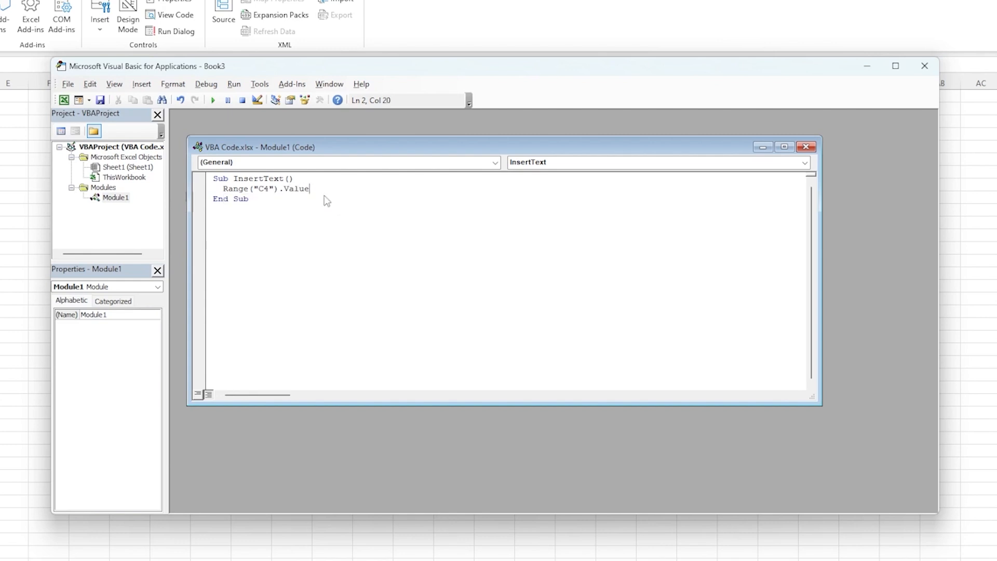
{"action": "type", "text": "= \""}
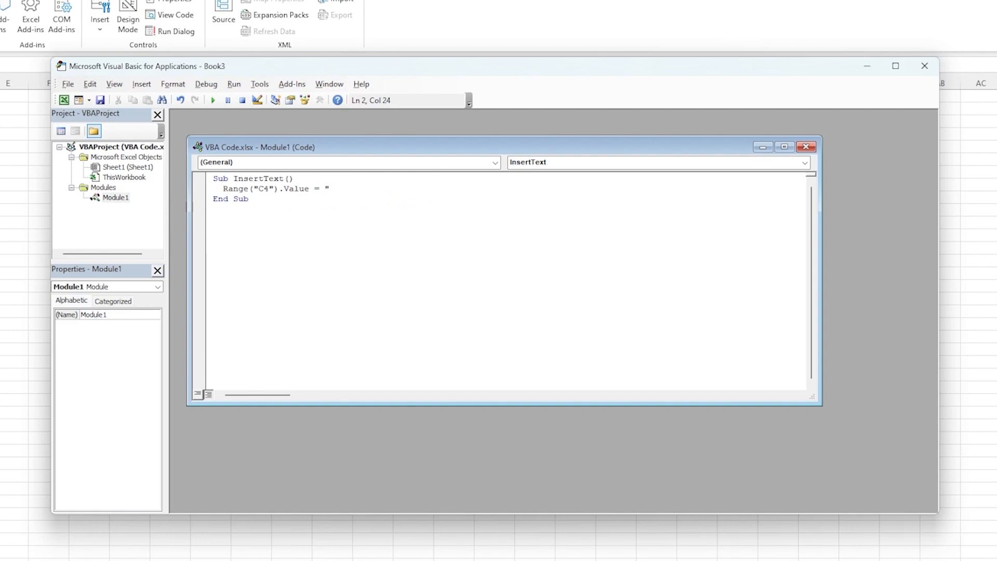
{"action": "type", "text": "Hello World\""}
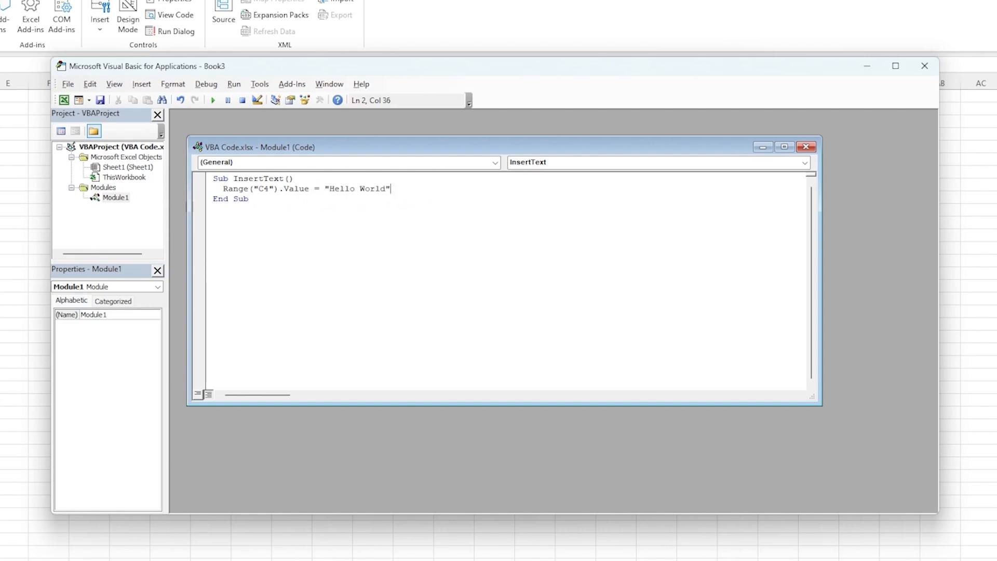
Run InsertText so Hello World lands in C4, review the C4 reference, then close the editor.
{"action": "left_click", "coordinate": [100, 100]}
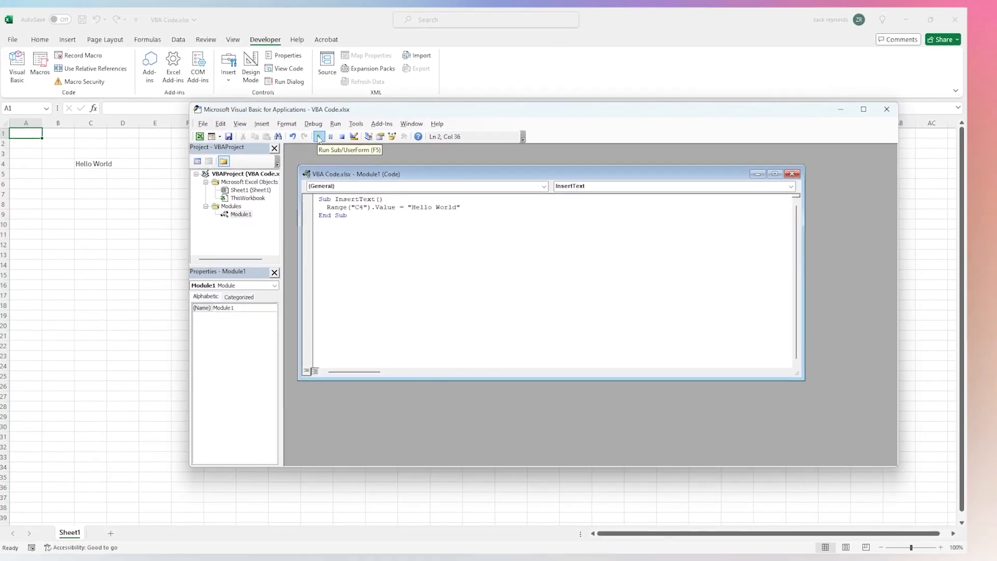
{"action": "left_click", "coordinate": [318, 137]}
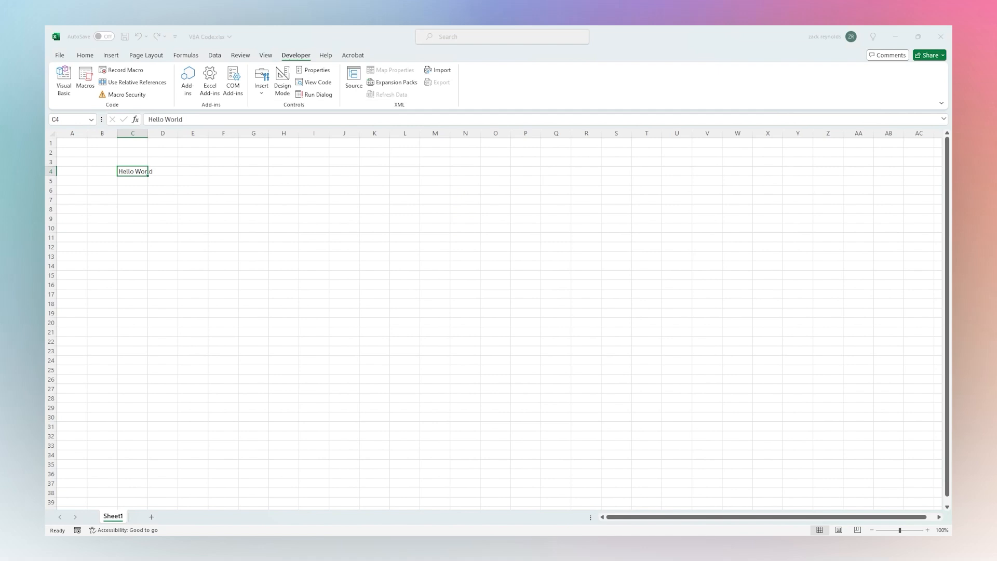
{"action": "left_click", "coordinate": [63, 78]}
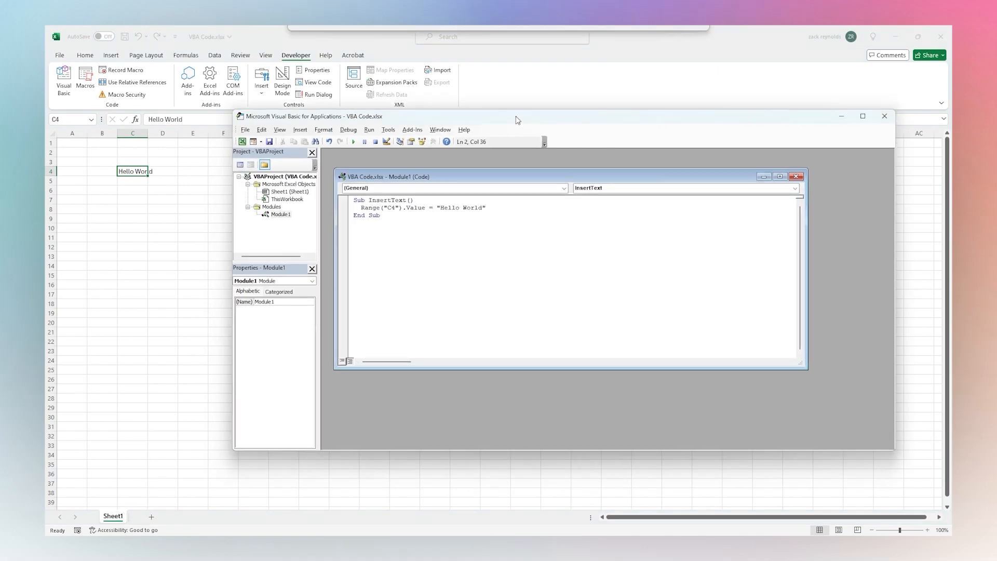
{"action": "double_click", "coordinate": [459, 208]}
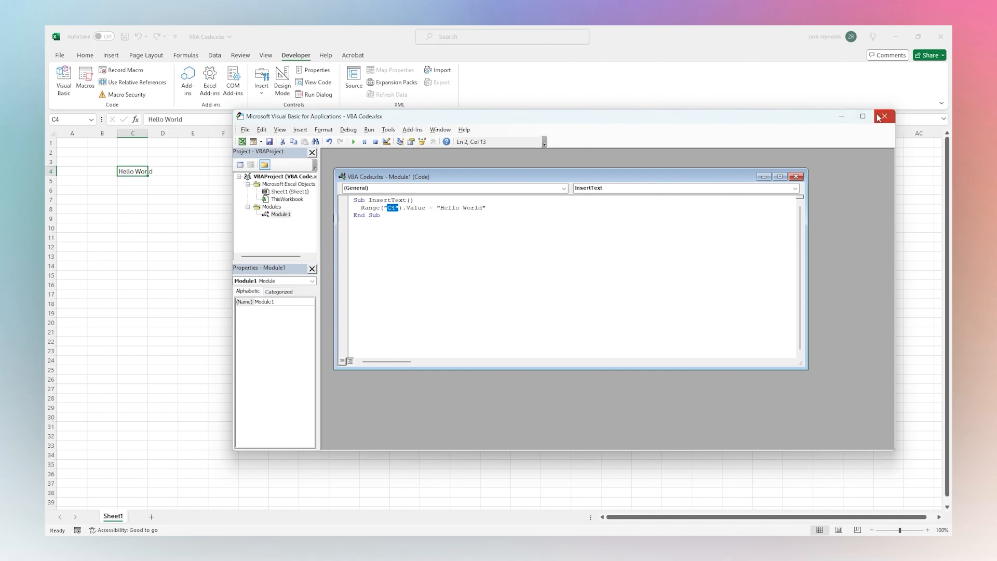
{"action": "left_click", "coordinate": [883, 116]}
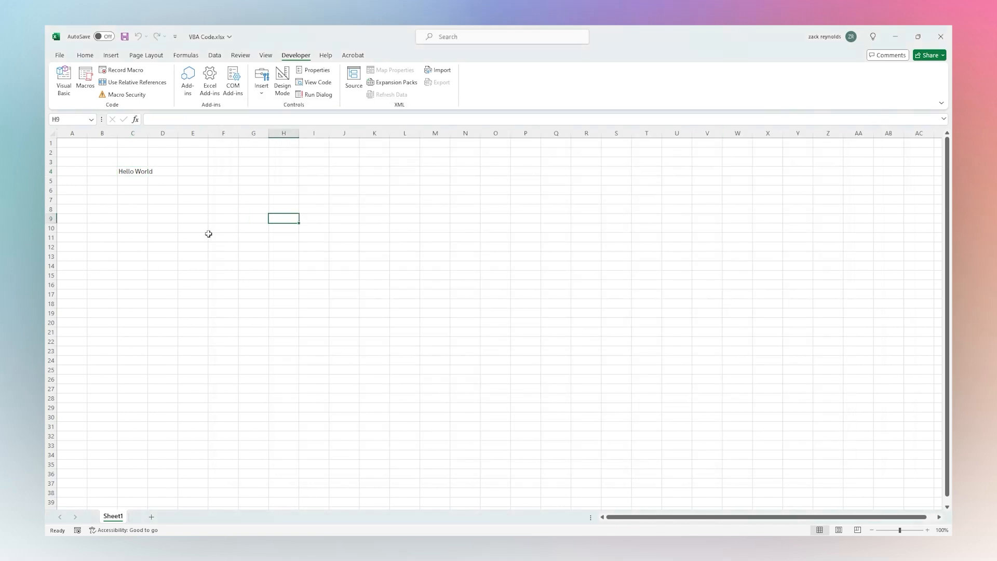
{"action": "mouse_move", "coordinate": [284, 292]}
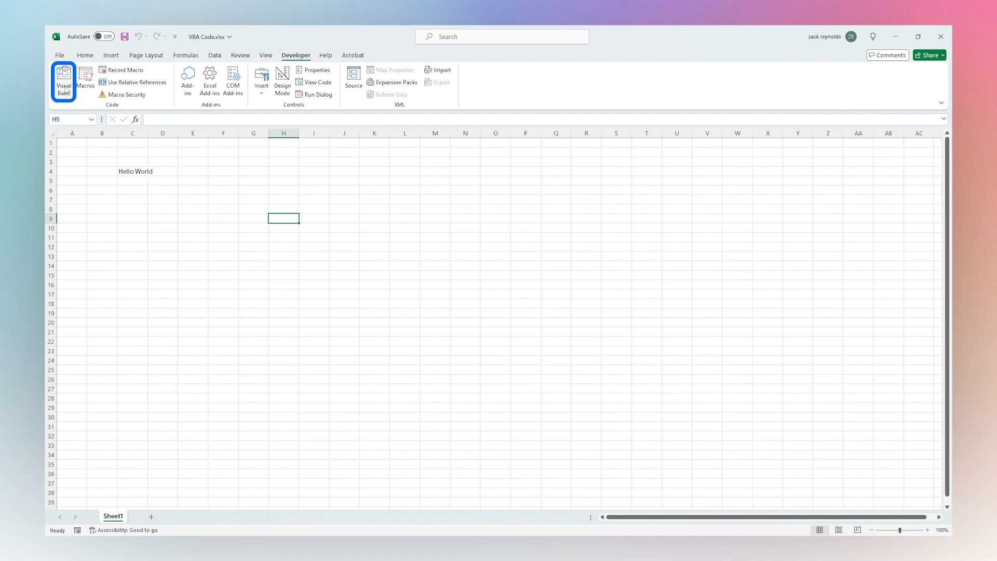
Reopen Visual Basic and trigger Run on the InsertText code.
{"action": "left_click", "coordinate": [63, 81]}
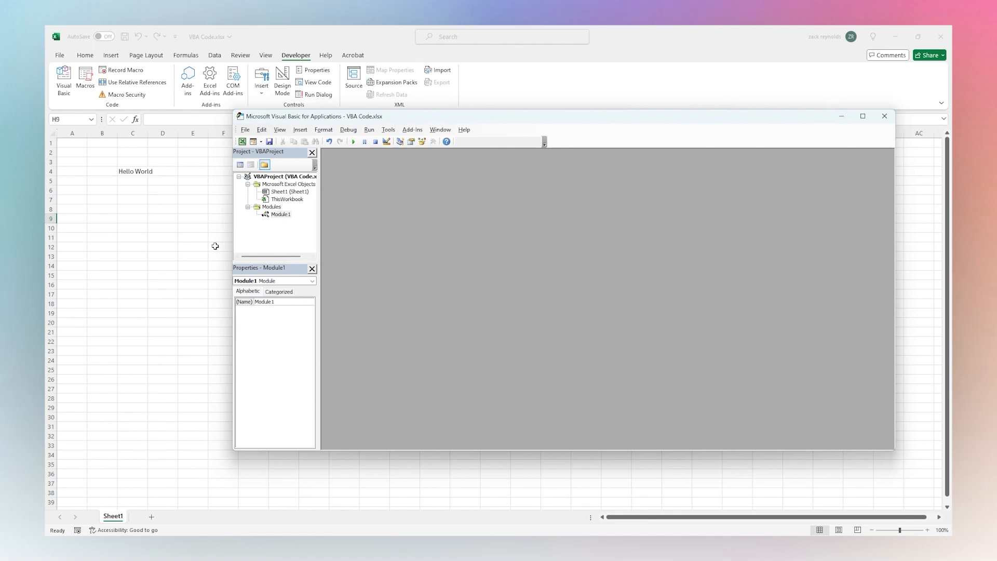
{"action": "left_click", "coordinate": [353, 141]}
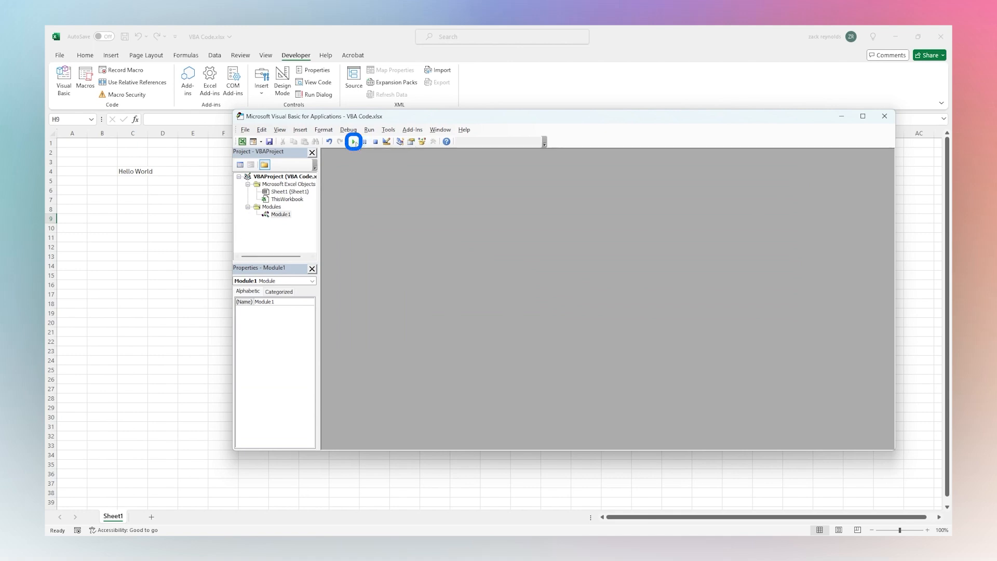
{"action": "left_click", "coordinate": [353, 141]}
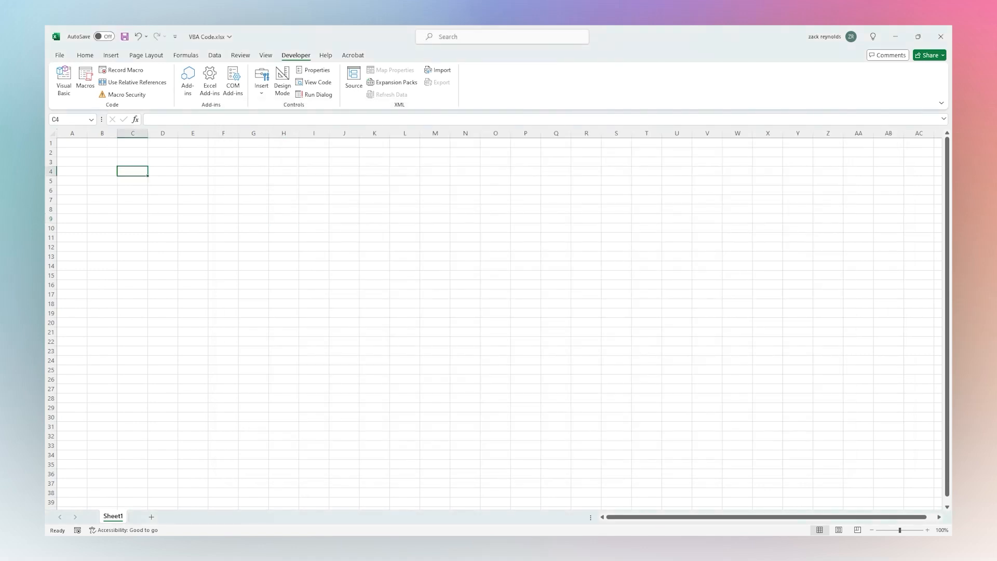
Choose InsertText in the Macros dialog to refill C4, then close the editor.
{"action": "left_click", "coordinate": [85, 80]}
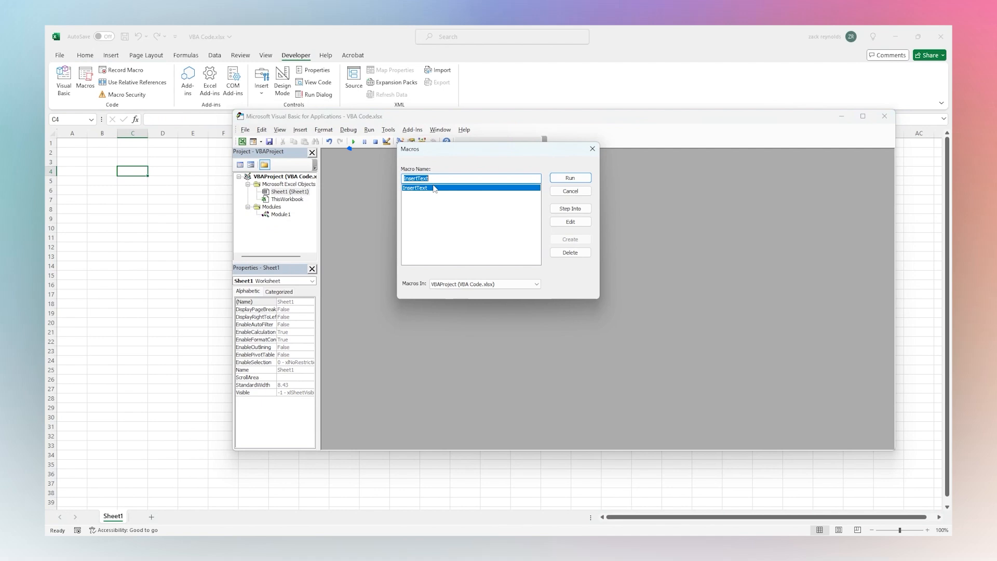
{"action": "left_click", "coordinate": [569, 178]}
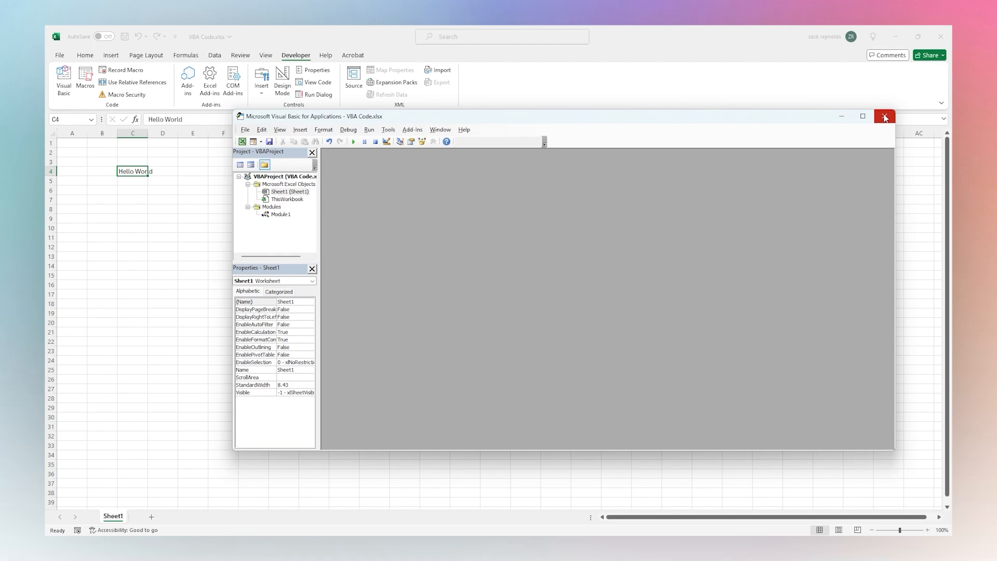
{"action": "left_click", "coordinate": [884, 116]}
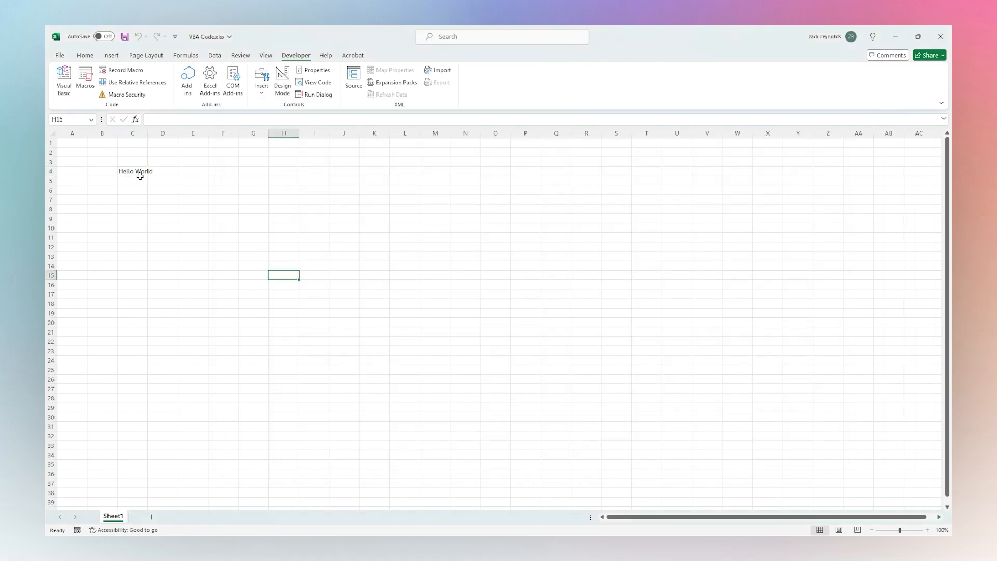
Place a form button on the sheet assigned to the InsertText macro.
{"action": "left_click", "coordinate": [132, 172]}
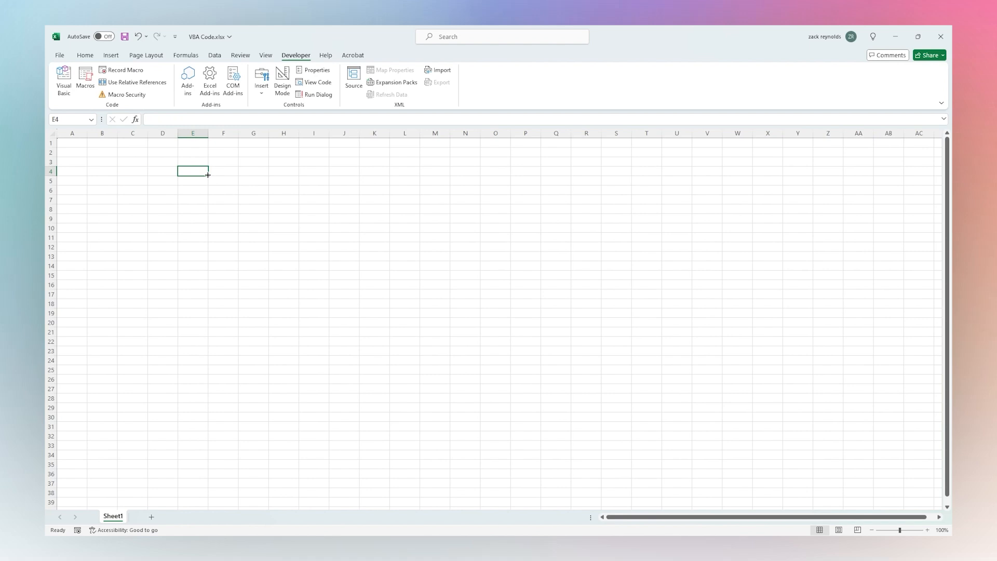
{"action": "left_click", "coordinate": [222, 171]}
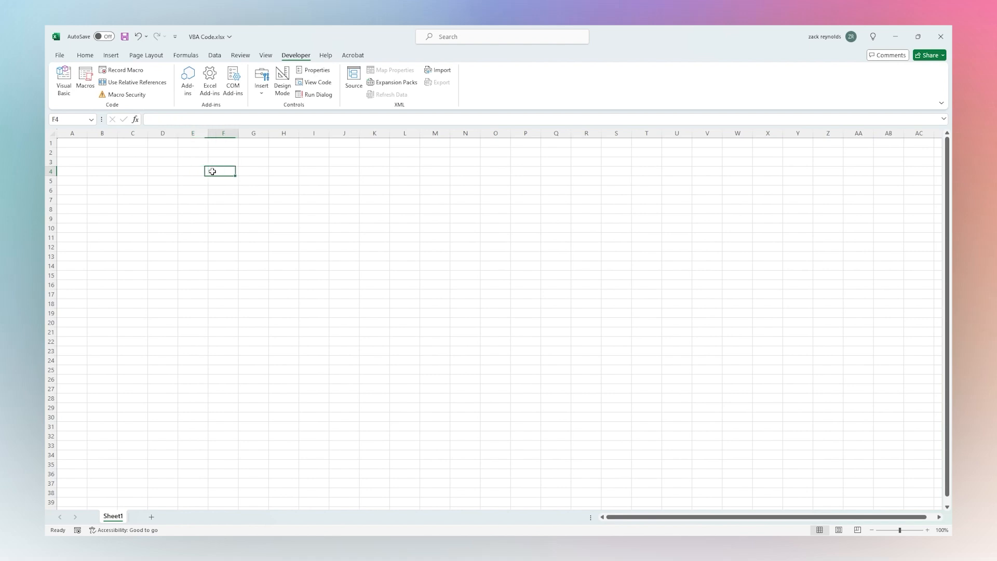
{"action": "left_click", "coordinate": [260, 81]}
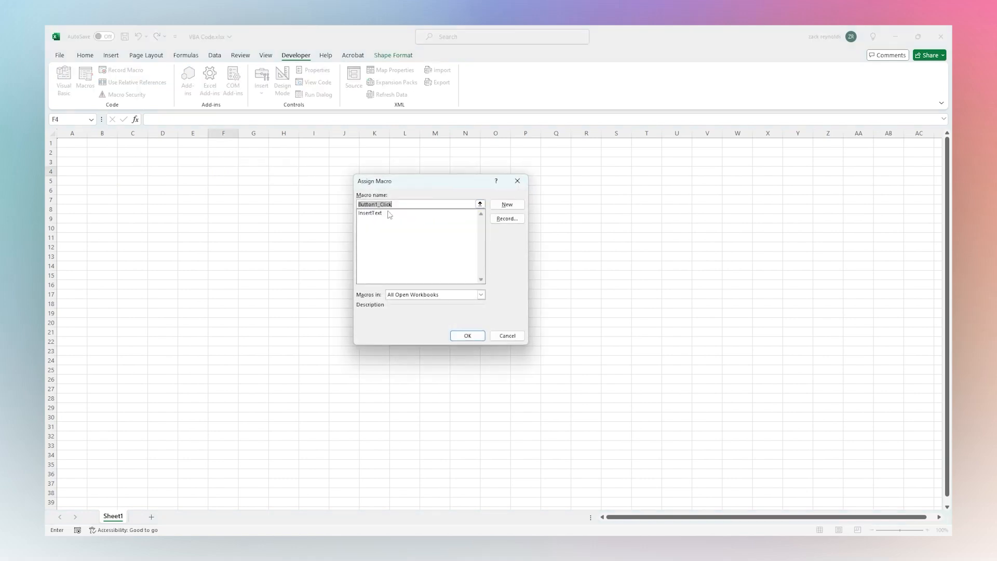
{"action": "left_click", "coordinate": [371, 212]}
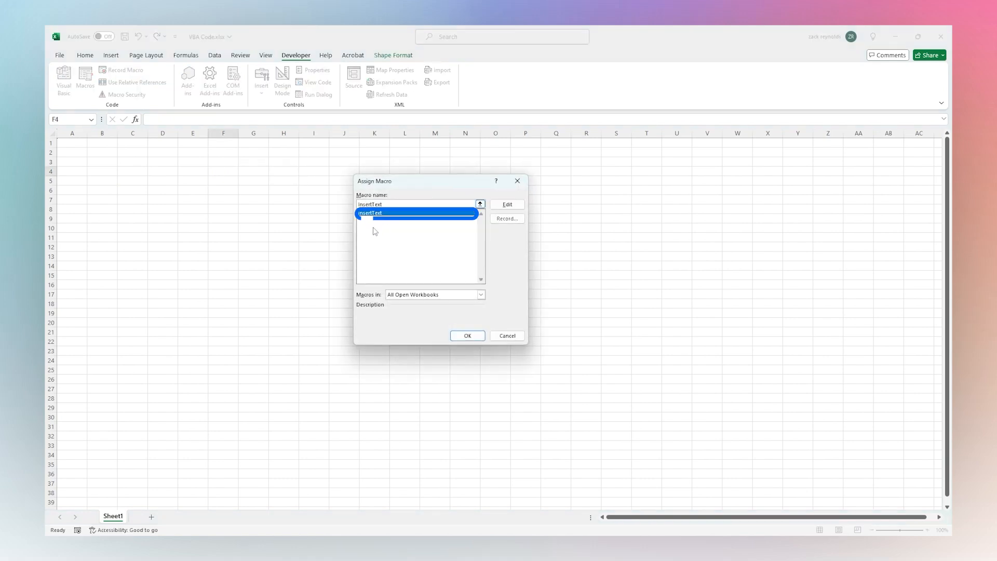
{"action": "left_click", "coordinate": [467, 336]}
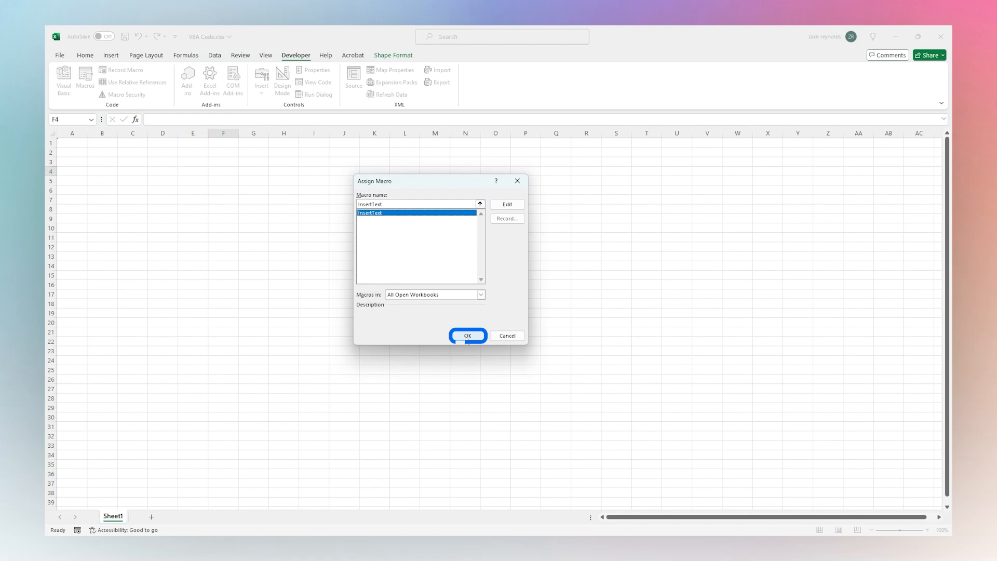
Test the button, then start editing its label to Insert.
{"action": "left_click", "coordinate": [468, 335]}
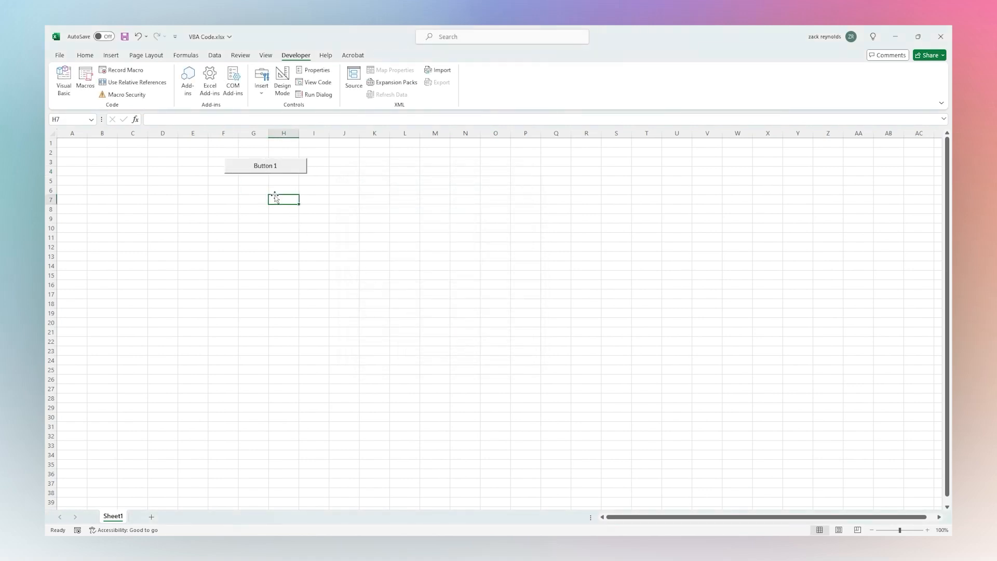
{"action": "left_click", "coordinate": [265, 165]}
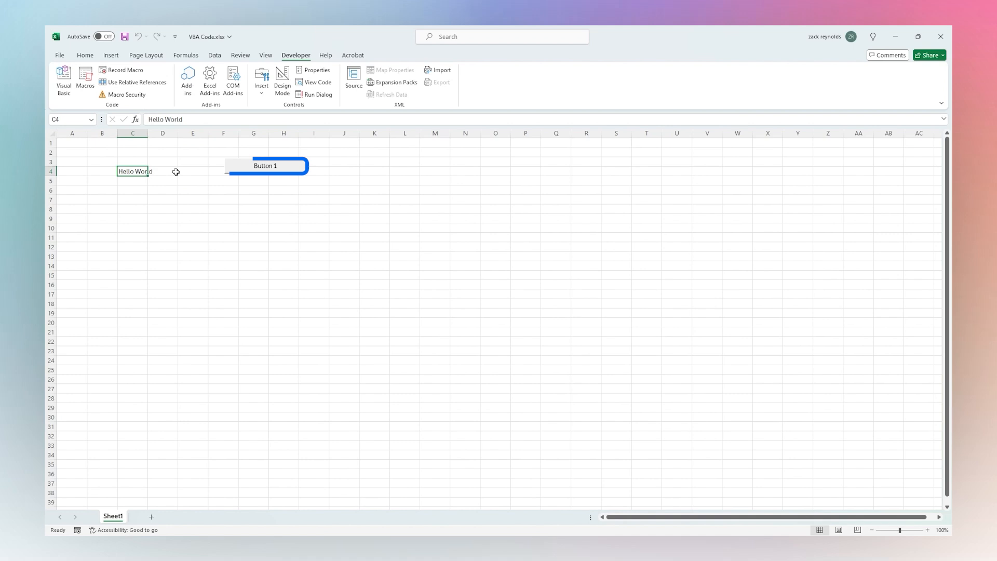
{"action": "right_click", "coordinate": [265, 165]}
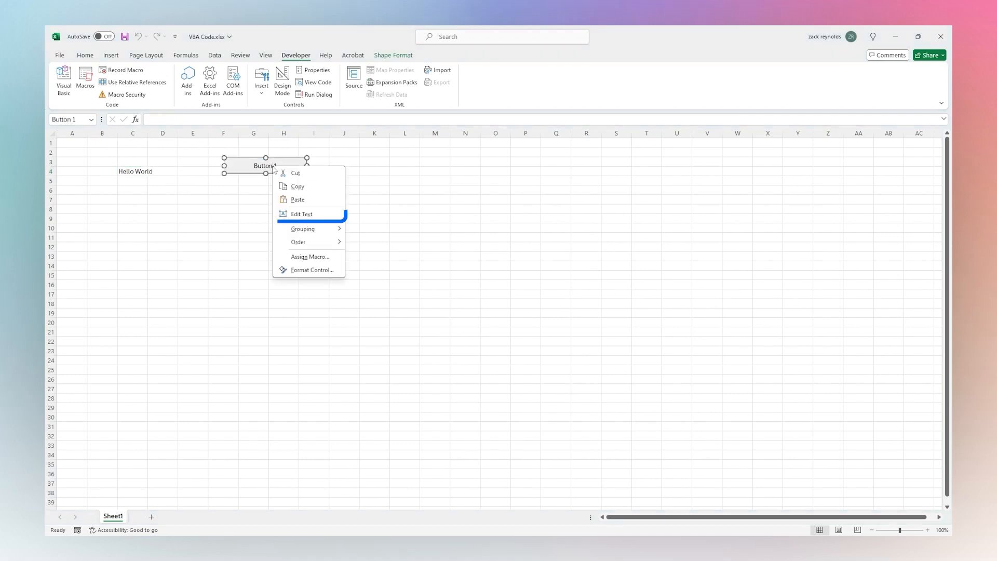
{"action": "left_click", "coordinate": [302, 214]}
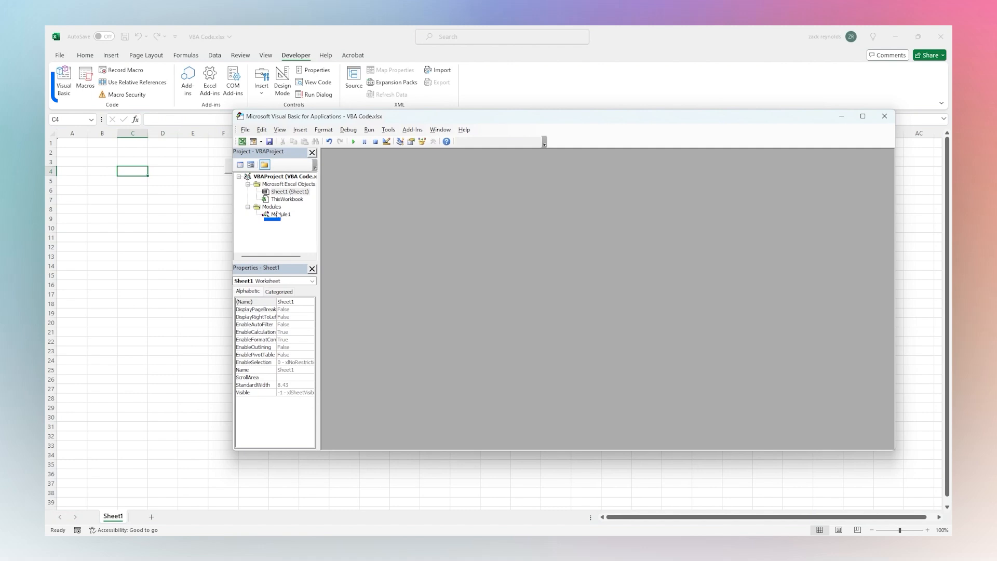
Change the macro line to ActiveCell.Value = Date in Module1 and save the workbook.
{"action": "double_click", "coordinate": [279, 214]}
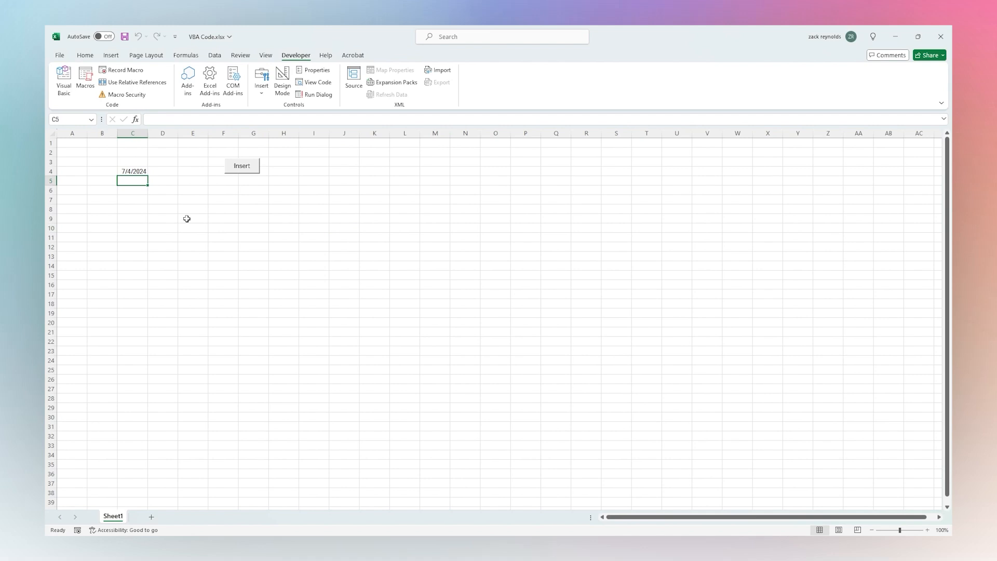
{"action": "mouse_move", "coordinate": [171, 237]}
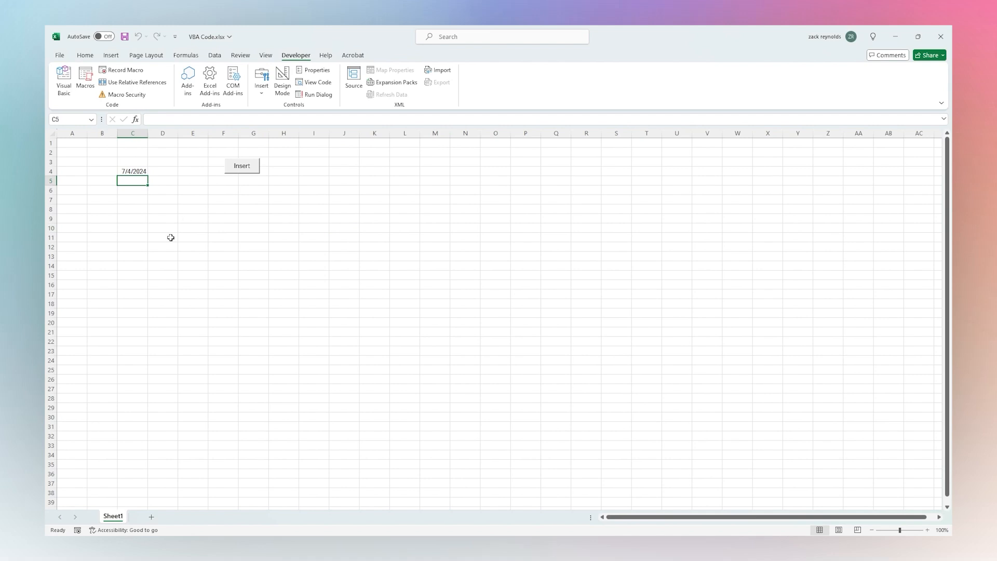
{"action": "left_click", "coordinate": [64, 78]}
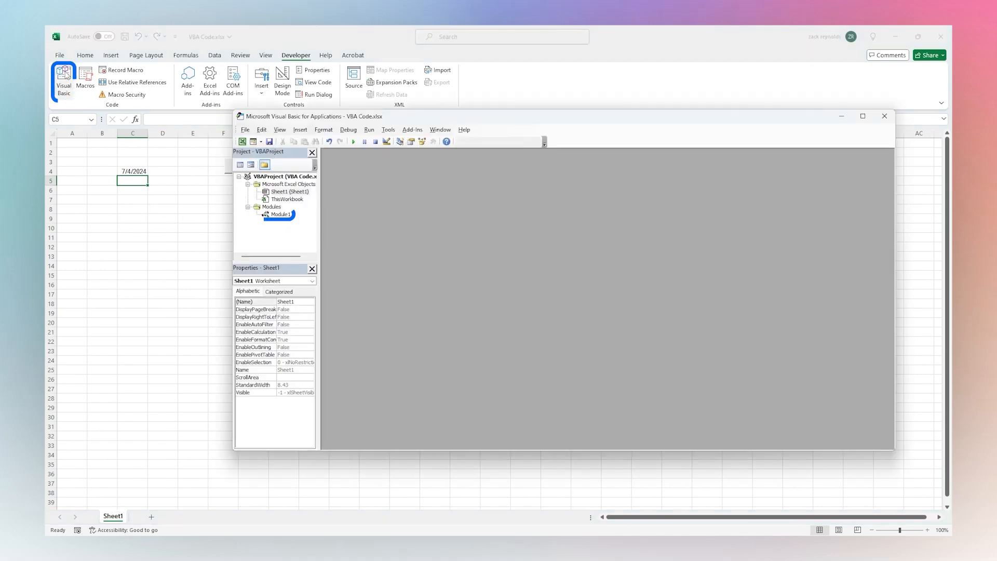
{"action": "double_click", "coordinate": [278, 214]}
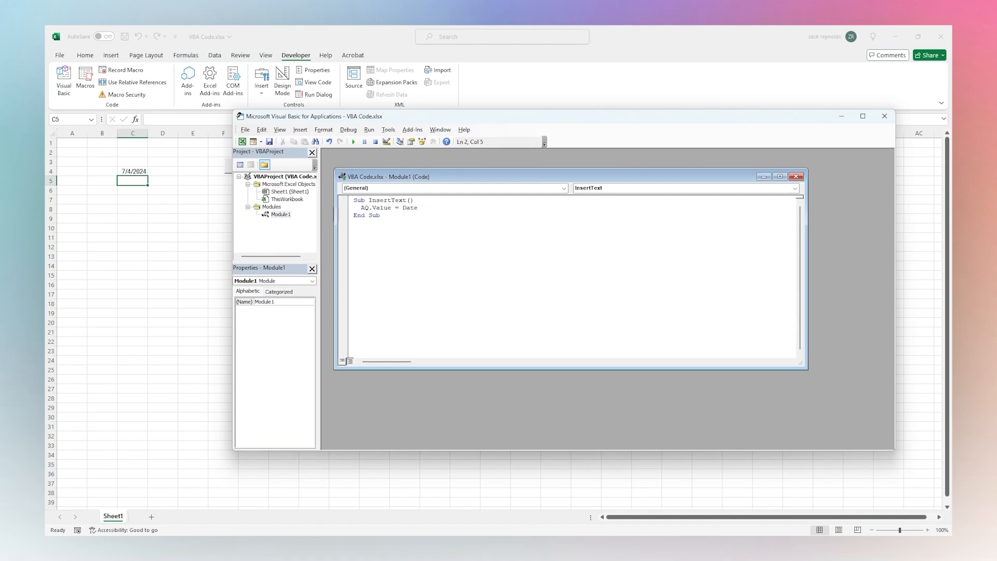
{"action": "type", "text": "ActiveCell"}
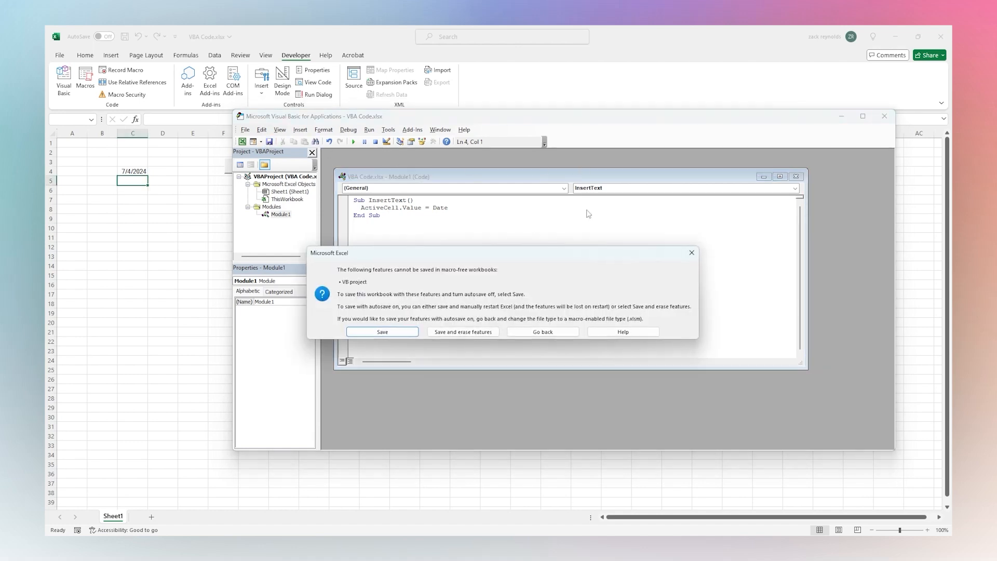
{"action": "left_click", "coordinate": [383, 332]}
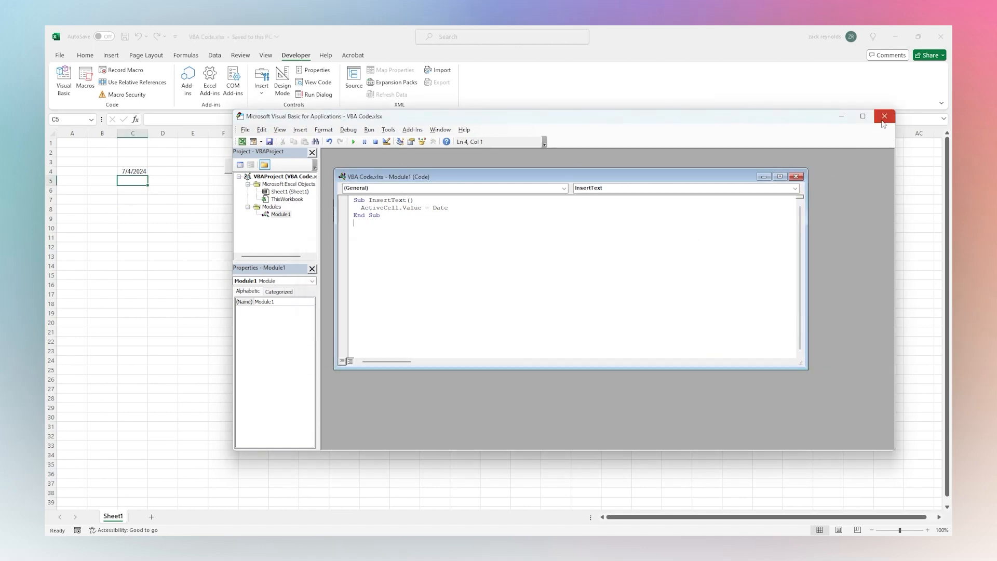
Close the editor, test the date button, and enter Today's Date: in C3.
{"action": "left_click", "coordinate": [883, 117]}
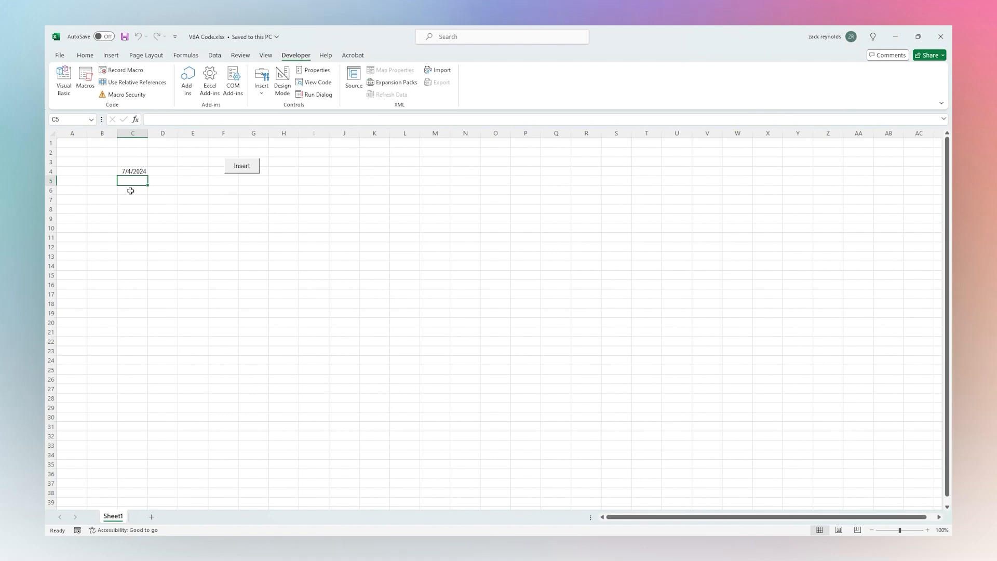
{"action": "left_click", "coordinate": [242, 165]}
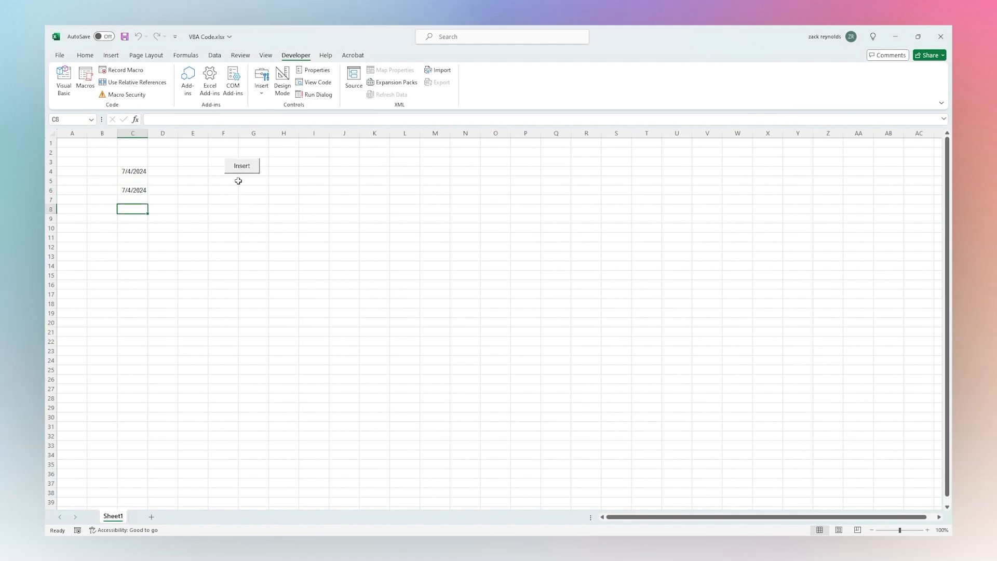
{"action": "left_click", "coordinate": [242, 165]}
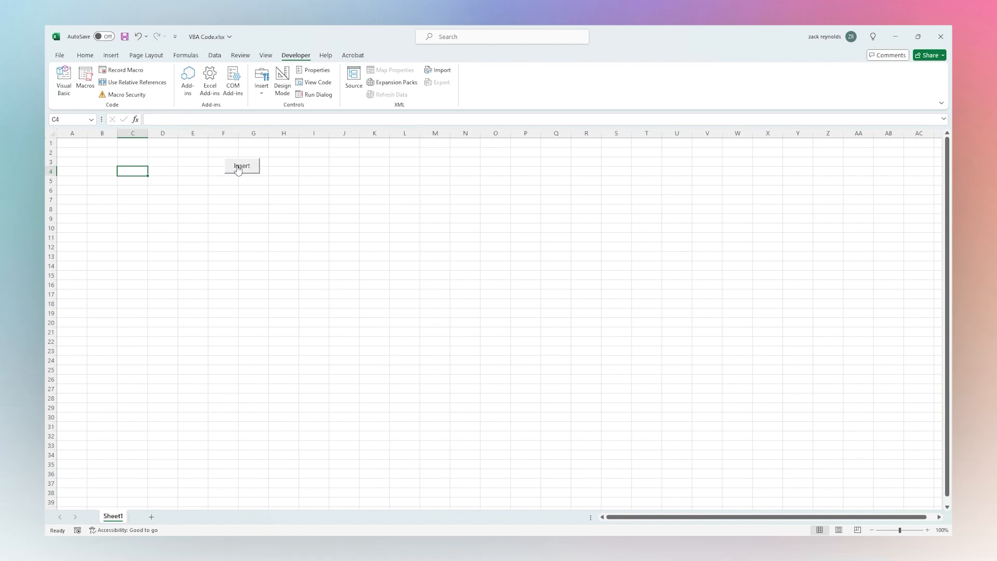
{"action": "mouse_move", "coordinate": [242, 171]}
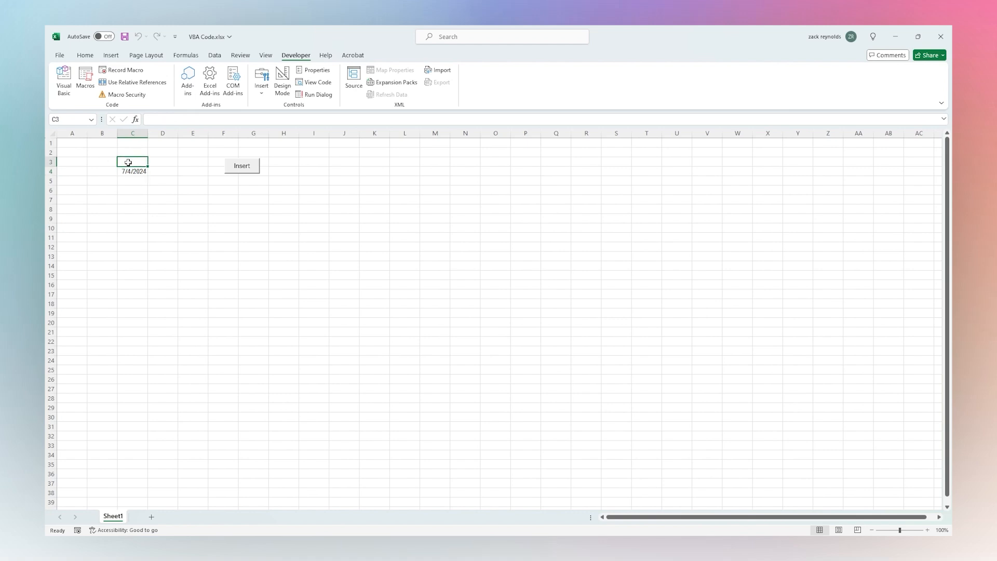
{"action": "type", "text": "Today's Date"}
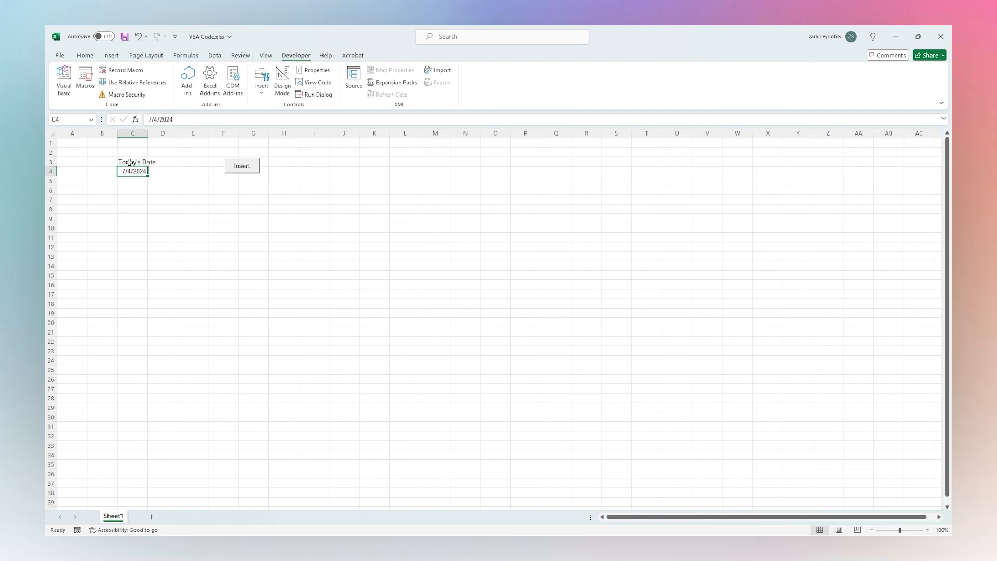
Widen column C and select the C3:C4 heading-and-date block.
{"action": "left_click_drag", "start_coordinate": [149, 132], "coordinate": [164, 133]}
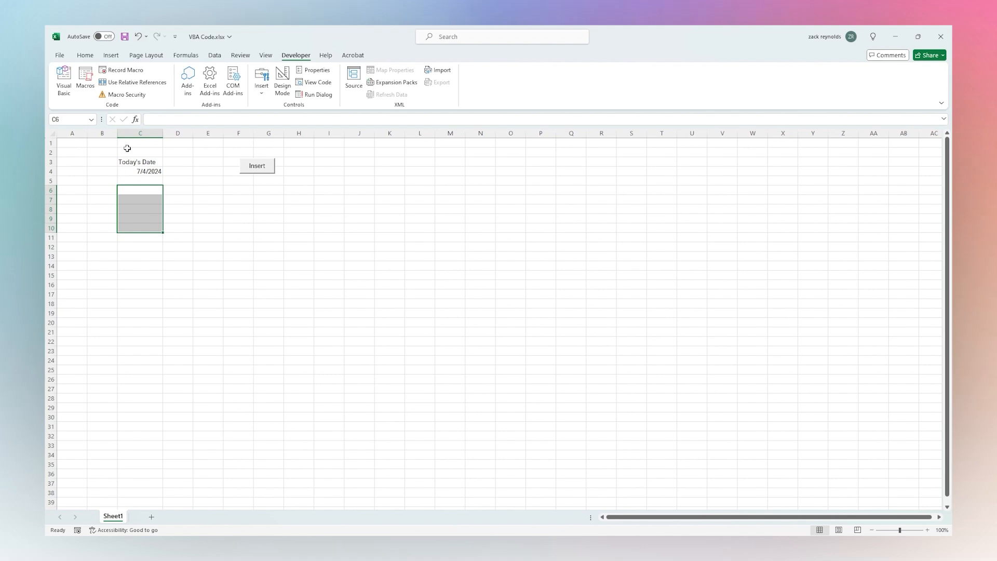
{"action": "left_click", "coordinate": [141, 162]}
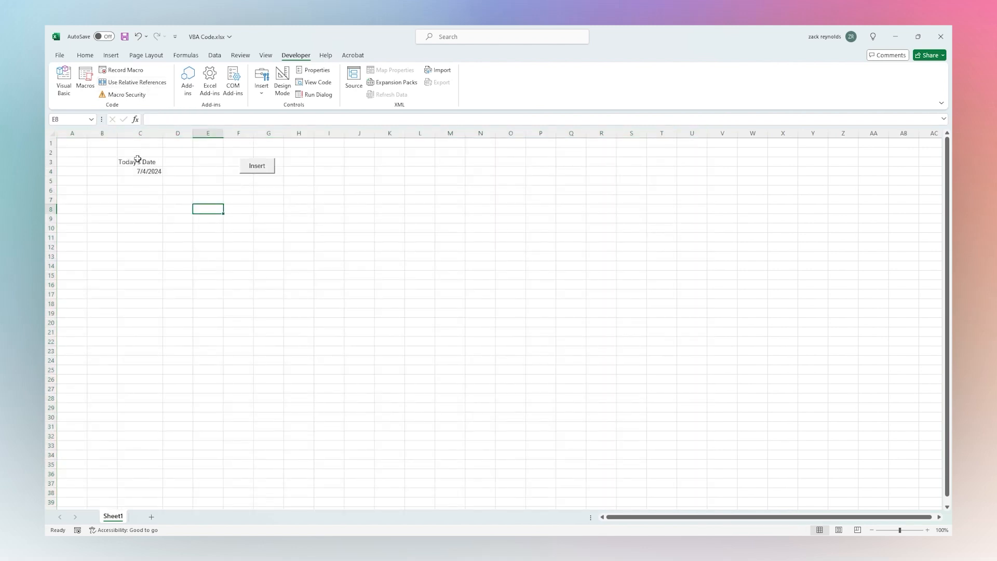
{"action": "left_click_drag", "start_coordinate": [140, 162], "coordinate": [140, 171]}
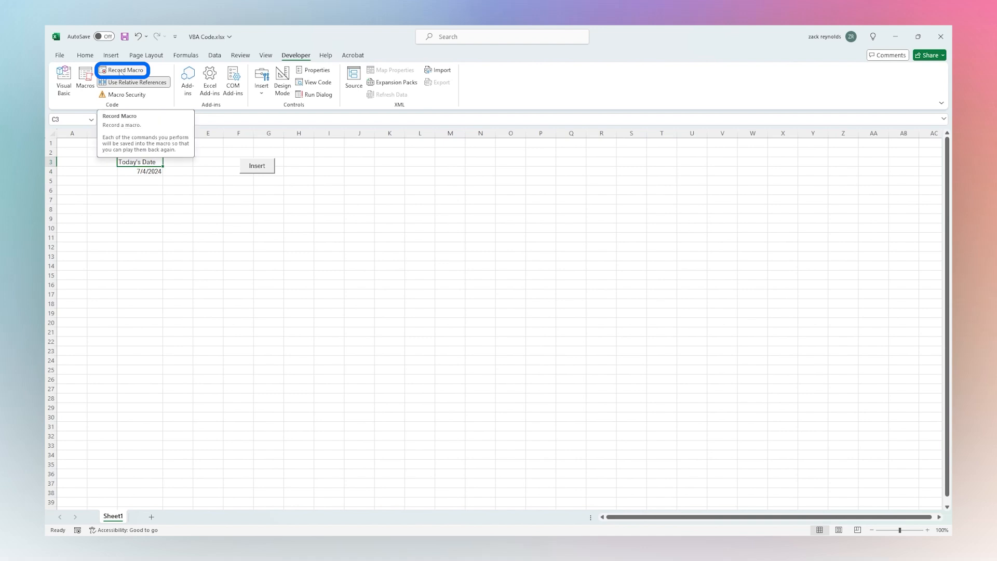
Start recording a macro named Format_Section.
{"action": "left_click", "coordinate": [122, 69]}
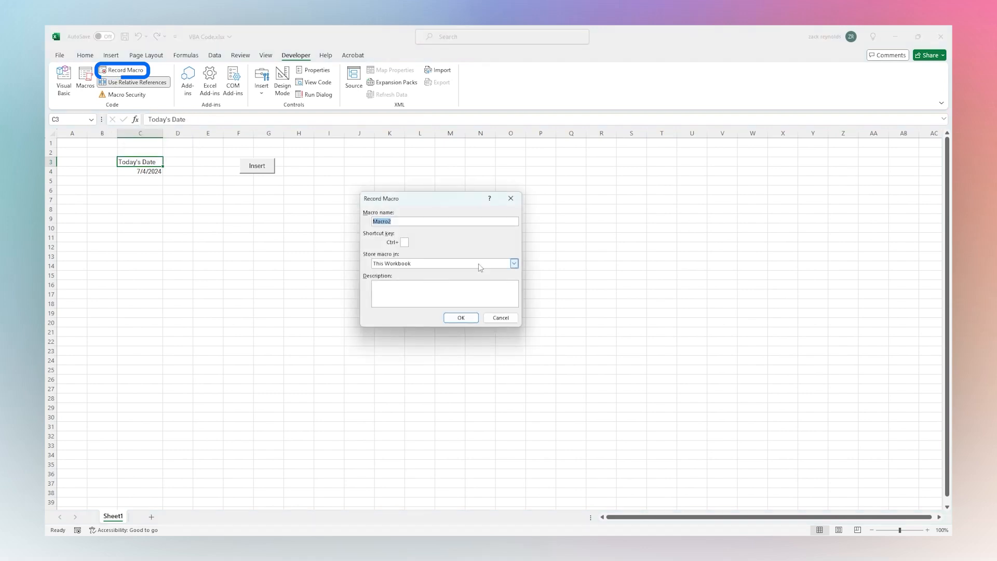
{"action": "type", "text": "Format Se"}
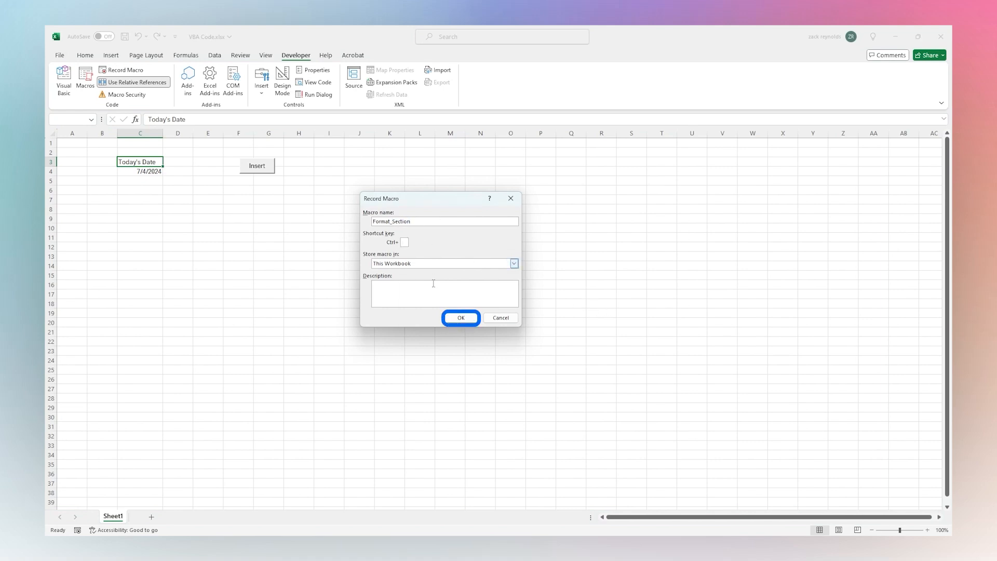
{"action": "left_click", "coordinate": [460, 317]}
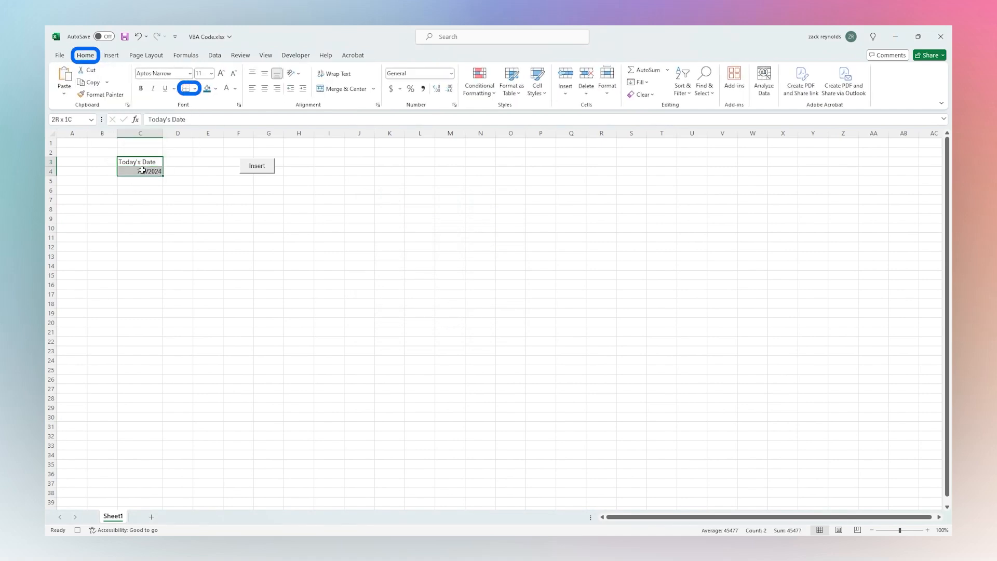
Record a thick outside border, heading colour and a wider column C.
{"action": "left_click", "coordinate": [185, 89]}
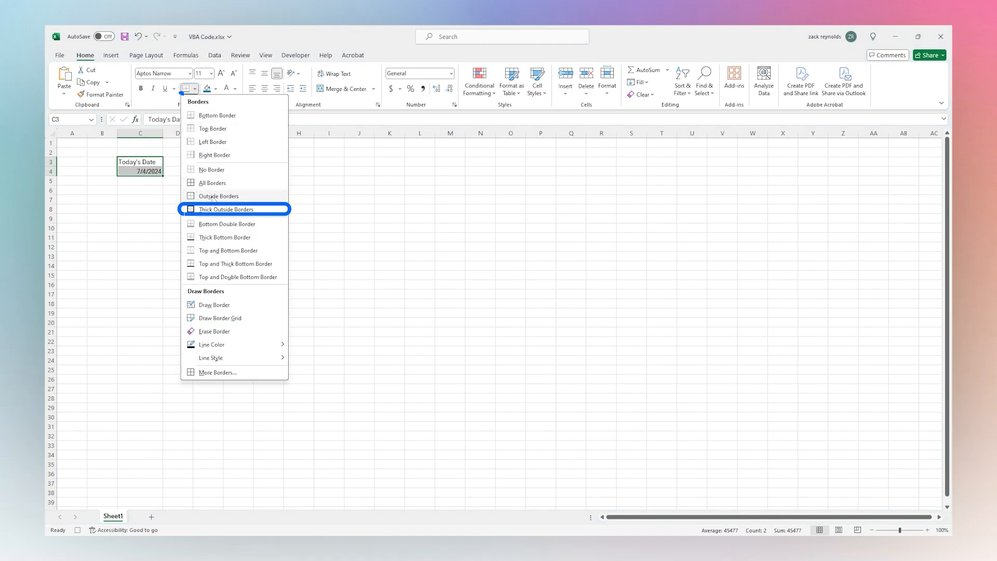
{"action": "left_click", "coordinate": [226, 209]}
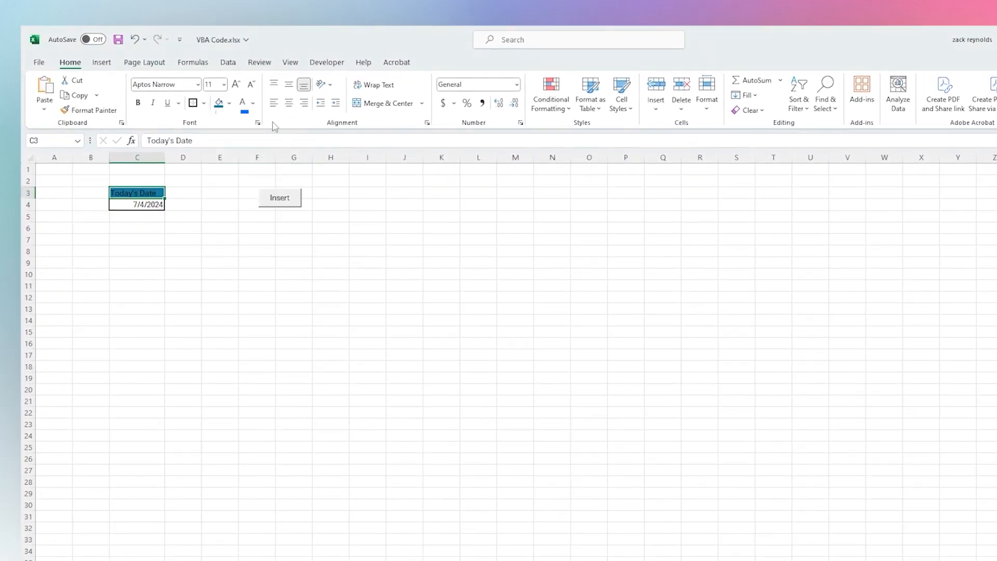
{"action": "left_click", "coordinate": [253, 103]}
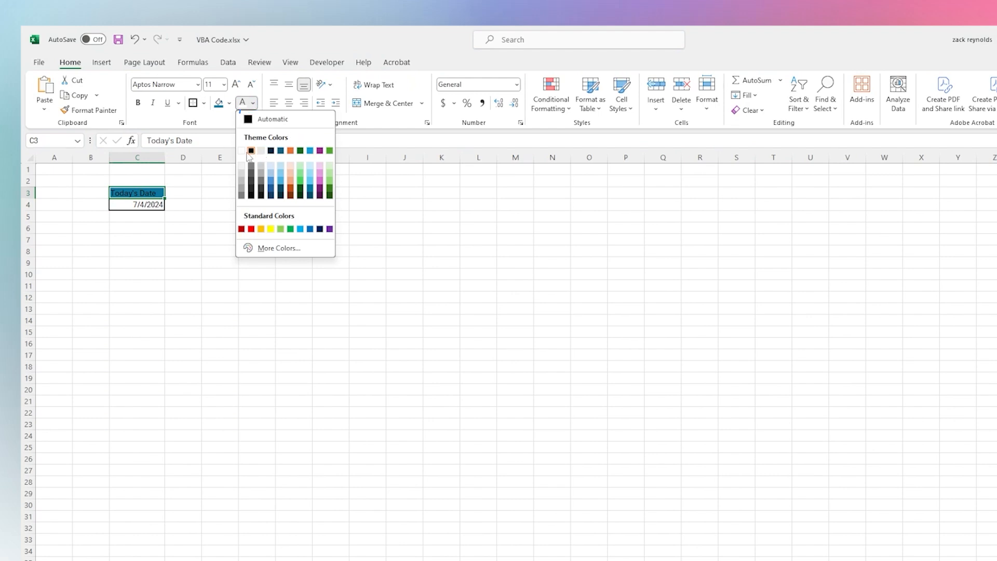
{"action": "right_click", "coordinate": [137, 156]}
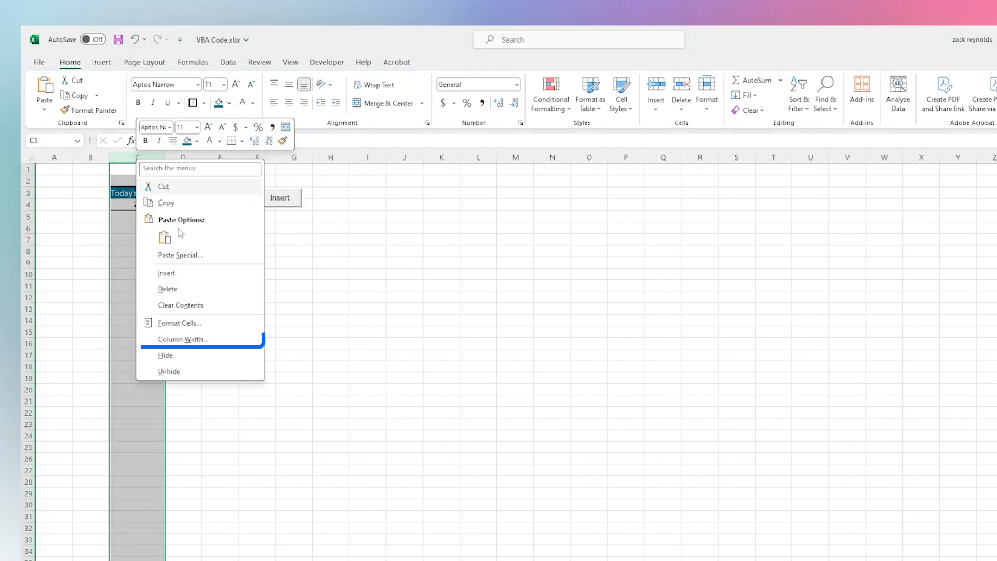
{"action": "left_click", "coordinate": [183, 339]}
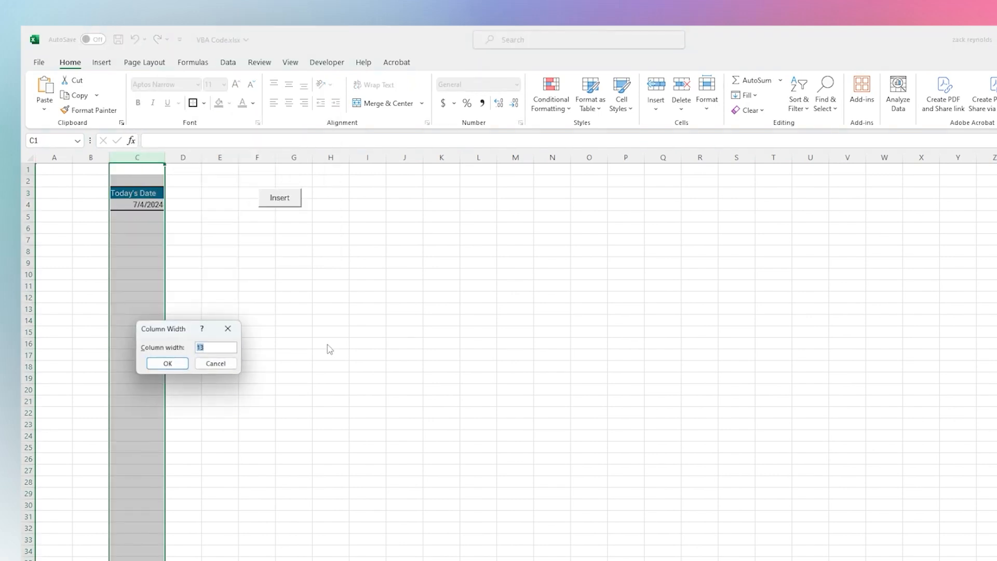
{"action": "left_click", "coordinate": [167, 364]}
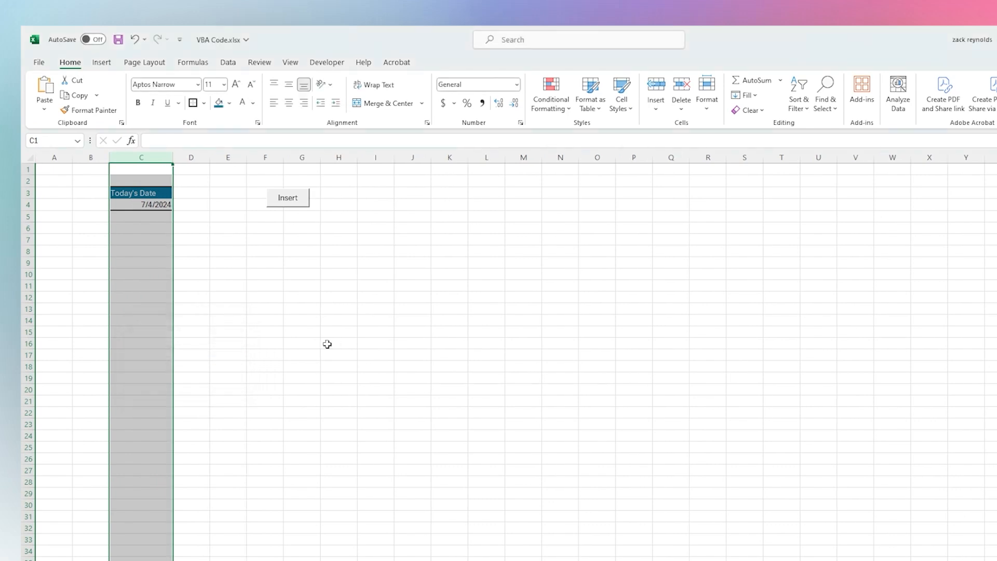
Record bold, larger heading text and the date cell's formatting, then return to Developer.
{"action": "left_click", "coordinate": [288, 84]}
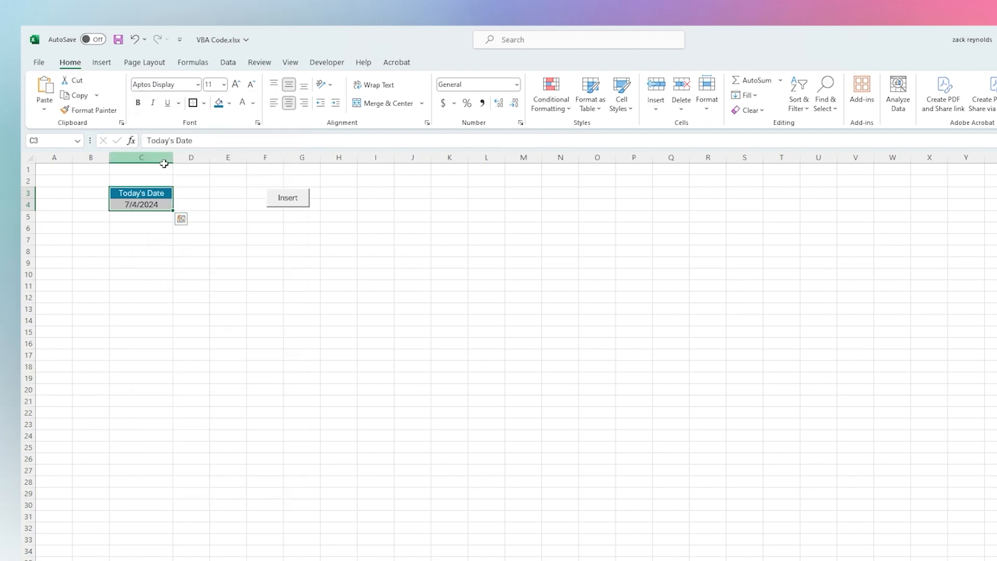
{"action": "left_click", "coordinate": [137, 103]}
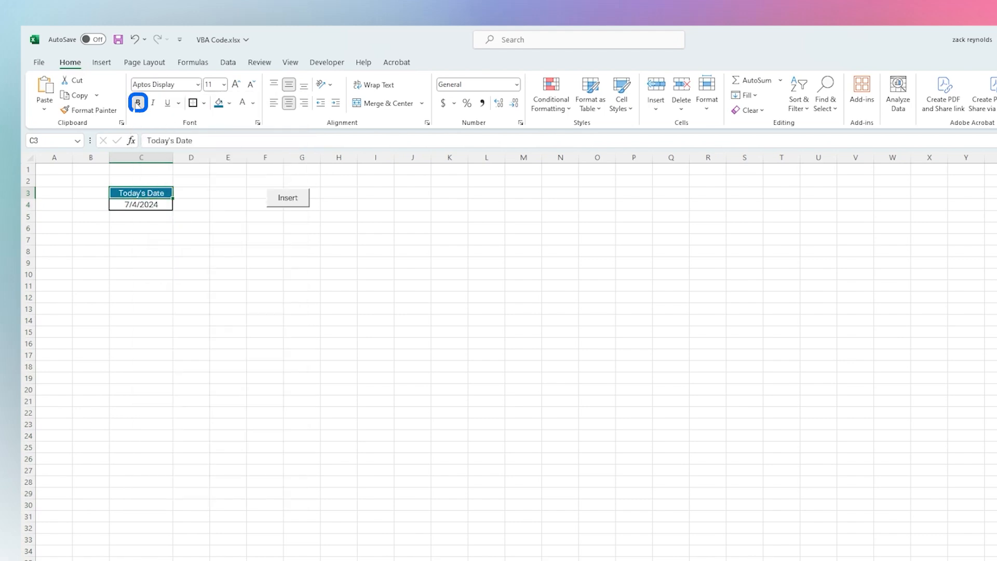
{"action": "mouse_move", "coordinate": [235, 84]}
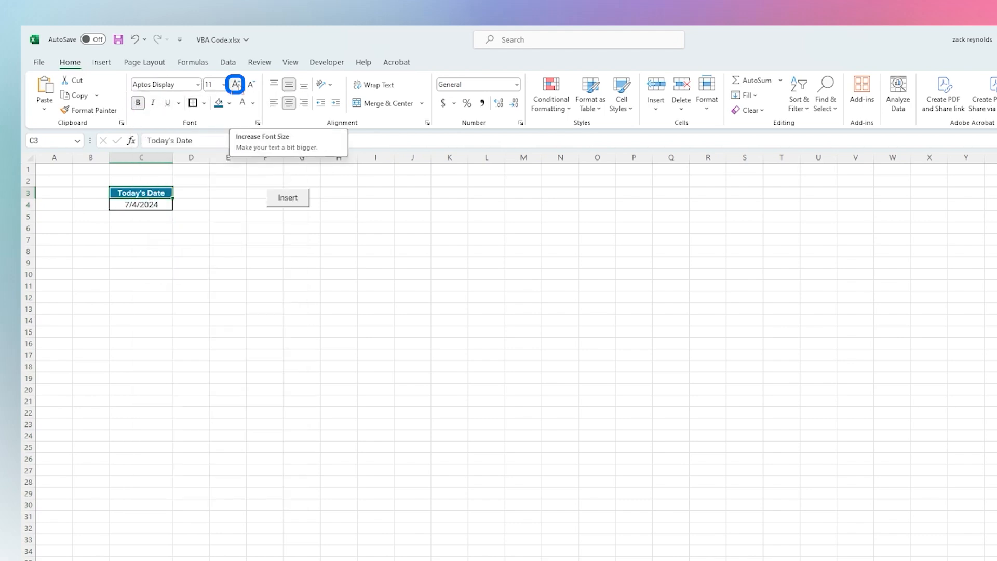
{"action": "left_click", "coordinate": [235, 84]}
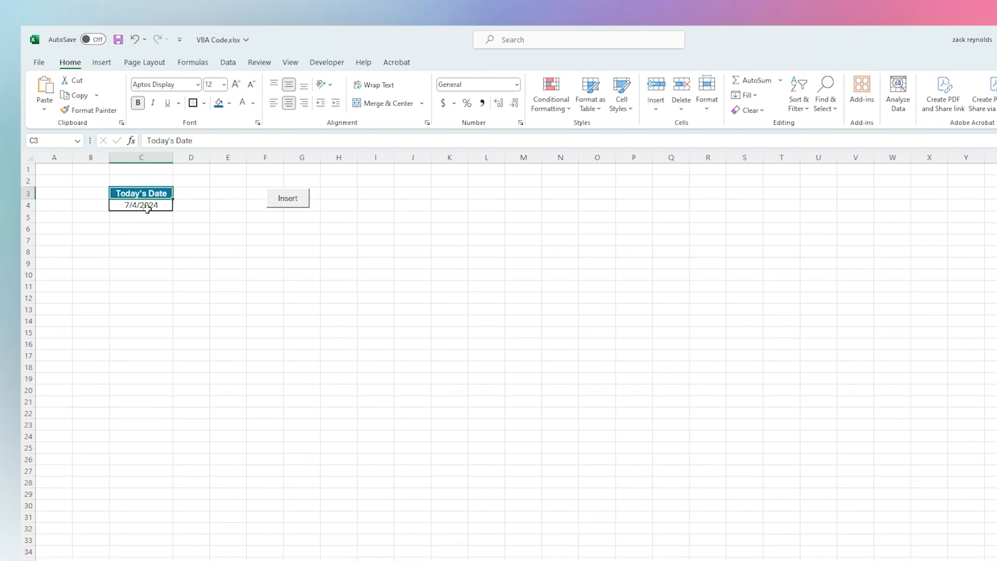
{"action": "left_click", "coordinate": [140, 204]}
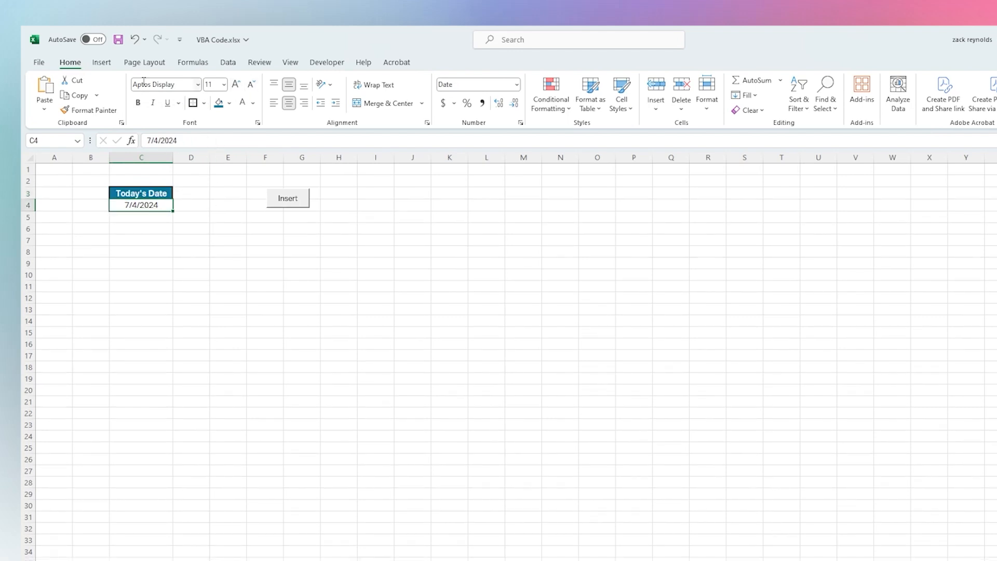
{"action": "left_click", "coordinate": [327, 62]}
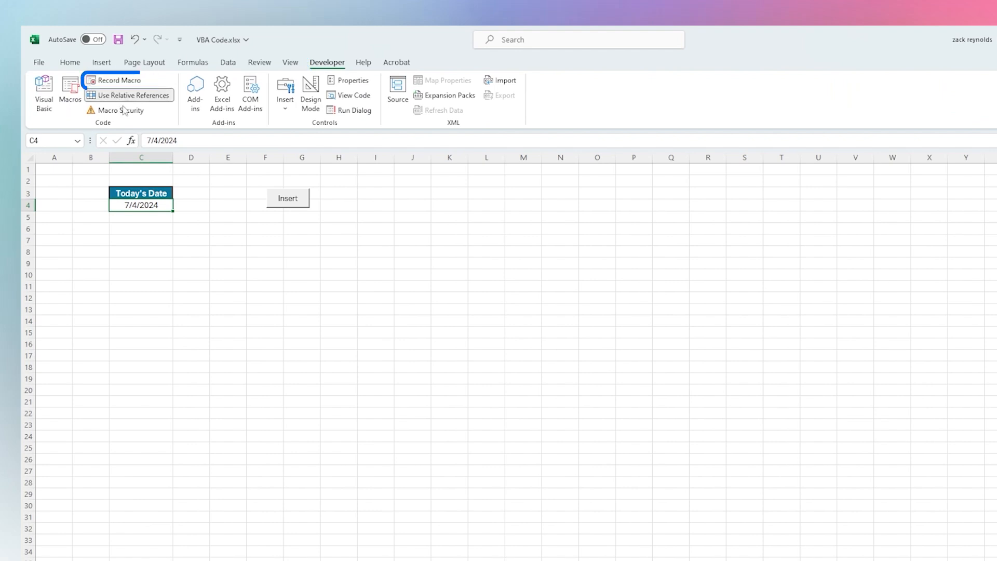
Stop recording and add a button labelled Format running Format_Section.
{"action": "left_click", "coordinate": [301, 263]}
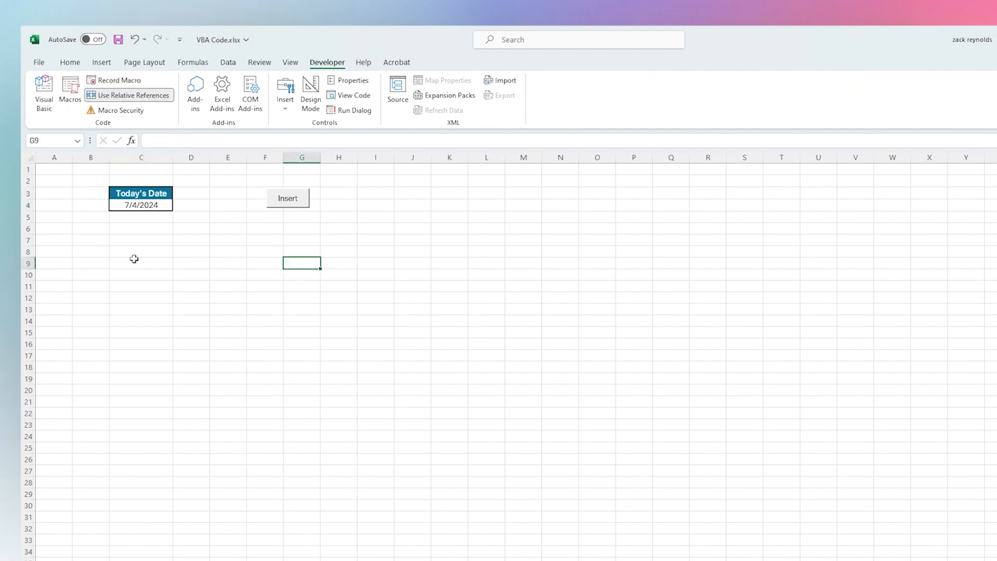
{"action": "mouse_move", "coordinate": [312, 197]}
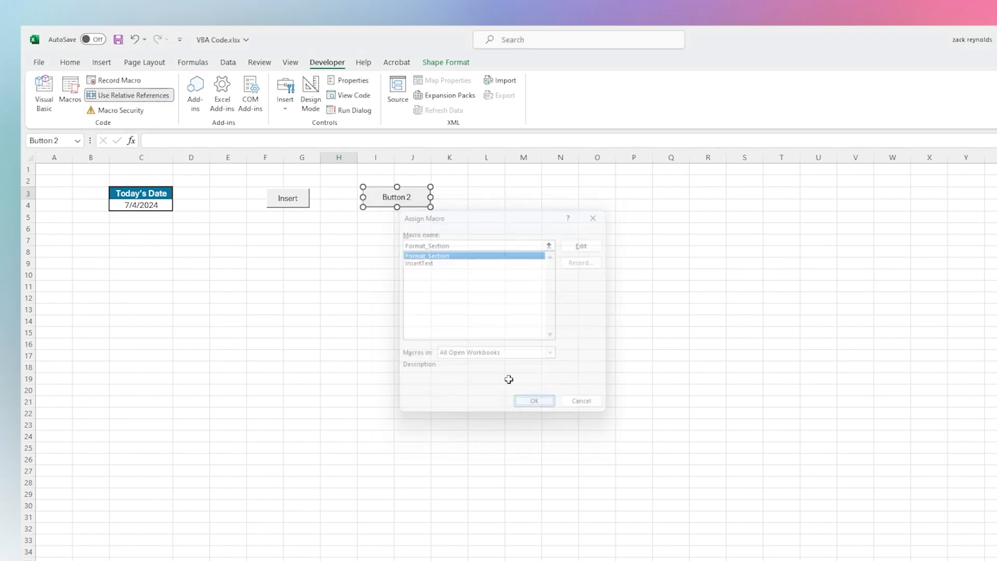
{"action": "left_click", "coordinate": [534, 400]}
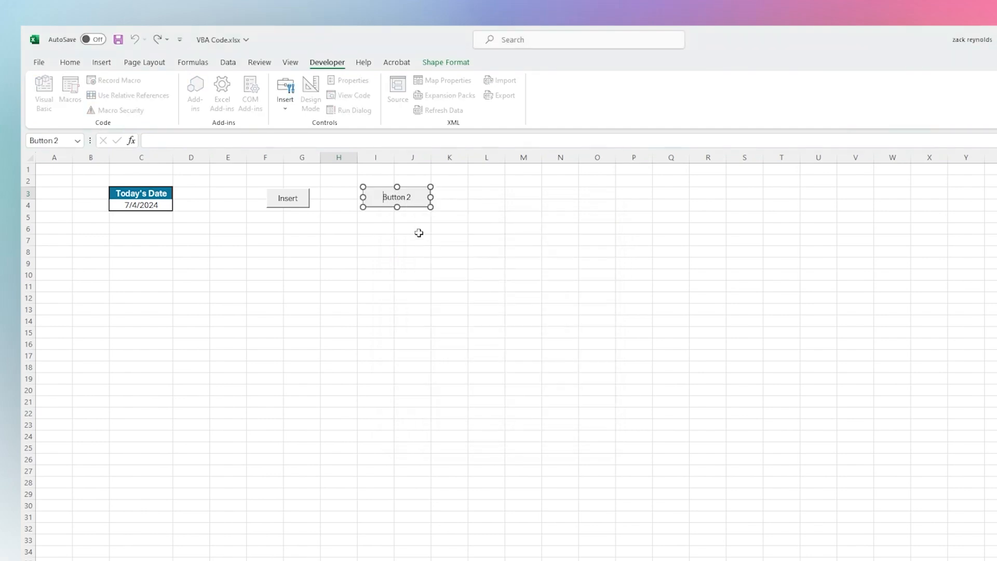
{"action": "type", "text": "Format"}
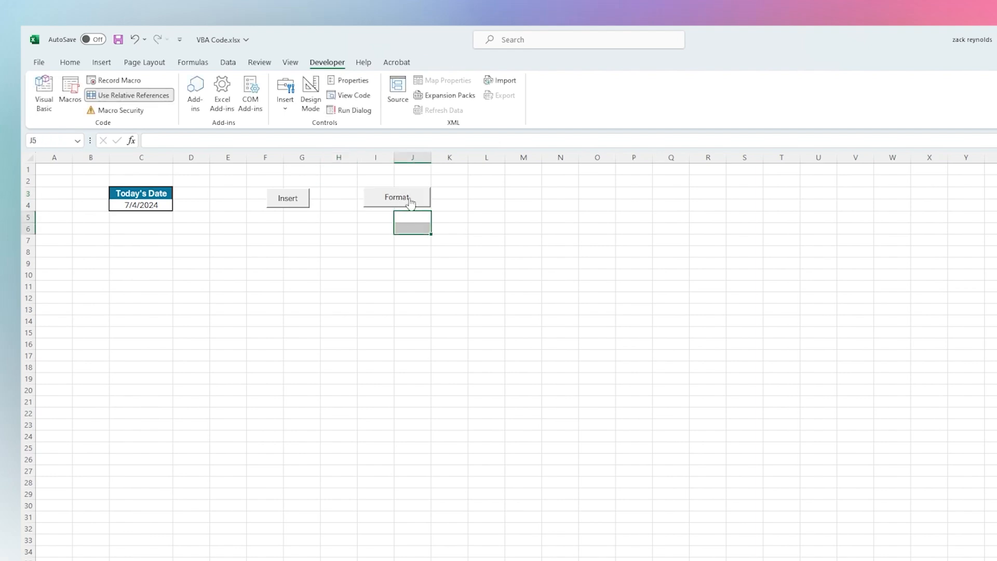
{"action": "left_click", "coordinate": [395, 197]}
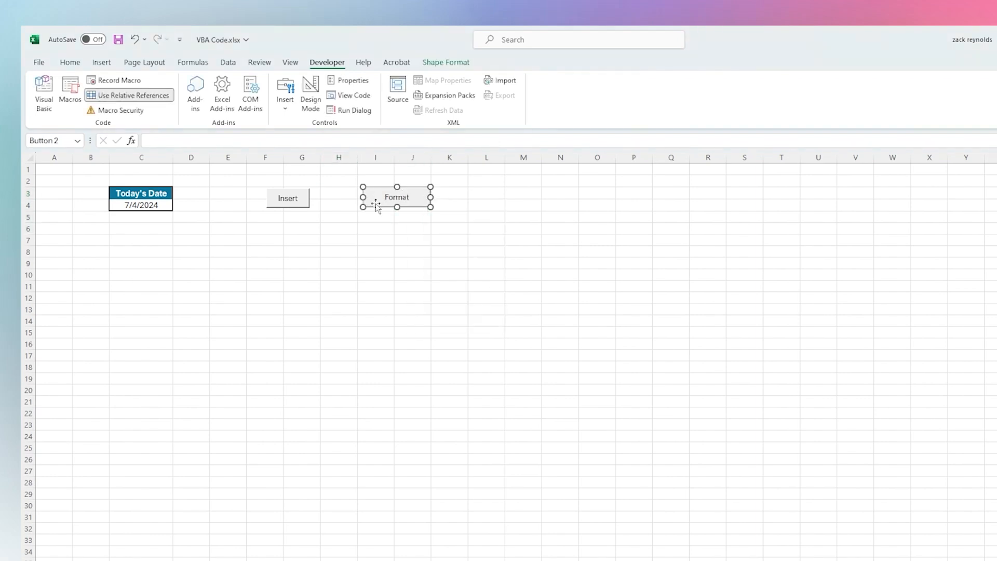
Begin a second Today's Date section at C6 and select the cell beneath it.
{"action": "left_click", "coordinate": [140, 228]}
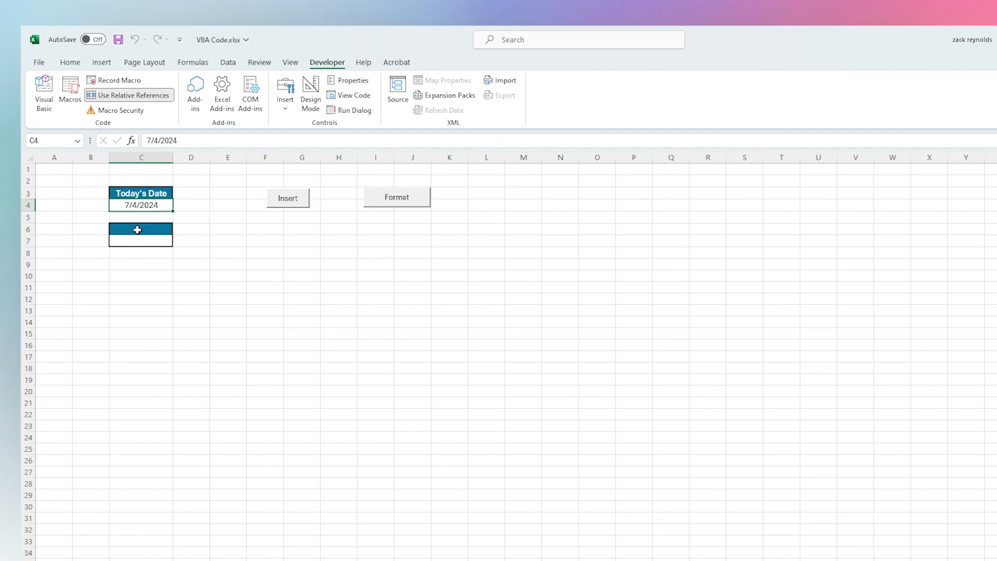
{"action": "left_click", "coordinate": [147, 239]}
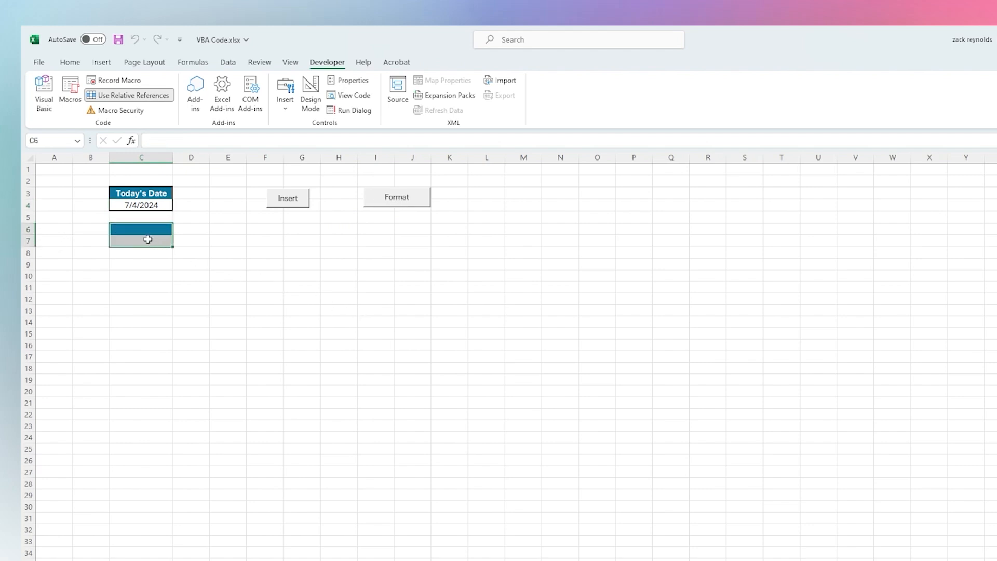
{"action": "type", "text": "Today's Date"}
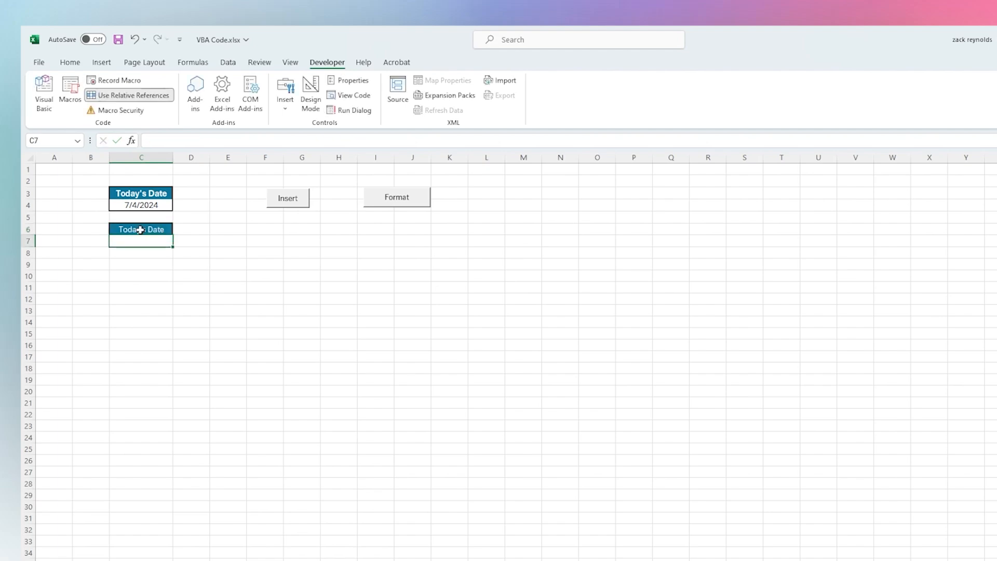
{"action": "left_click", "coordinate": [288, 197]}
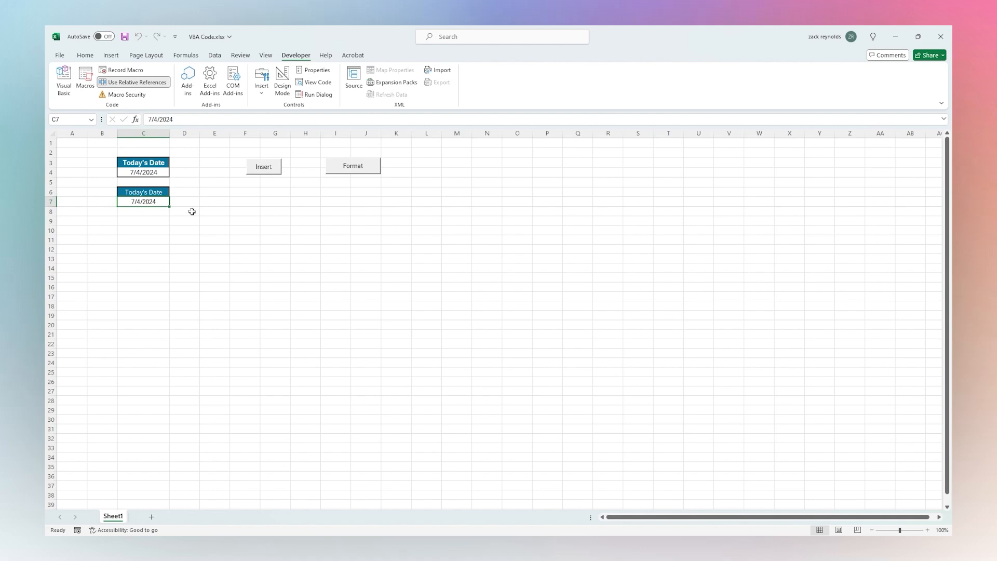
{"action": "mouse_move", "coordinate": [330, 287]}
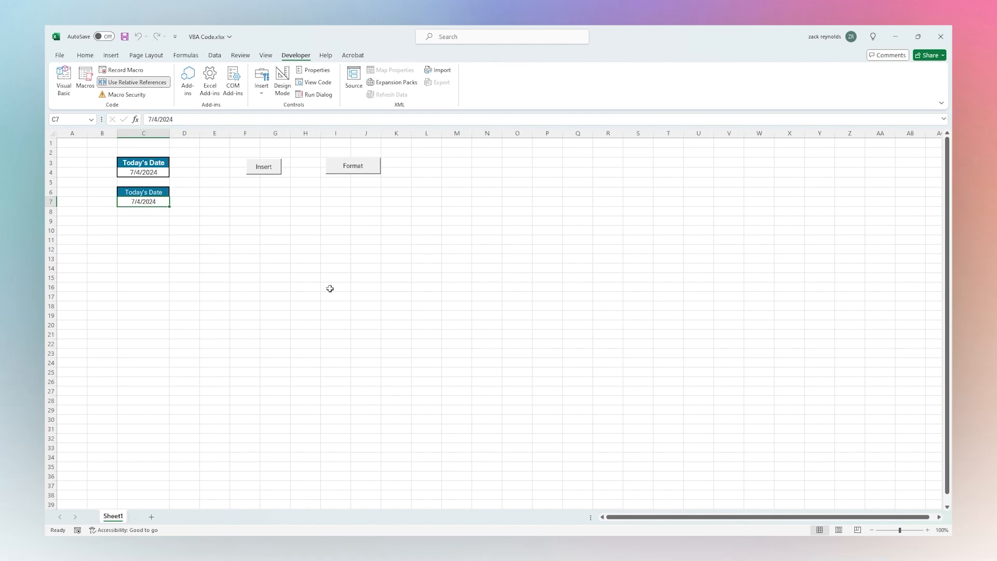